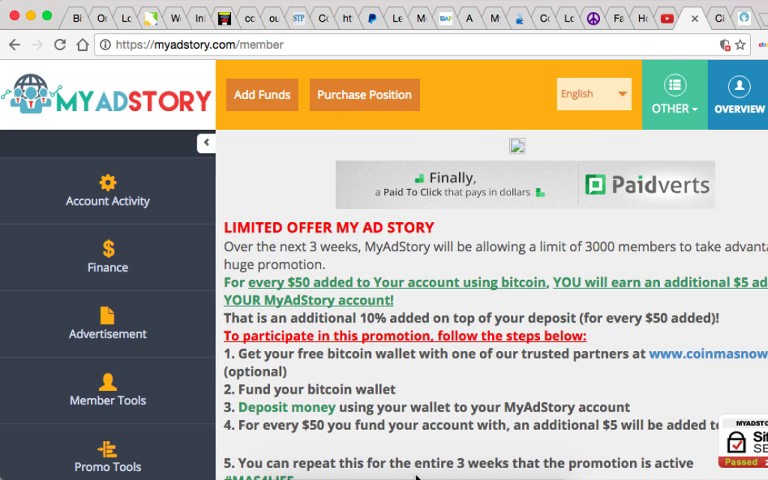
- Reach the MyAdStory Add Funds form from the member home page
{"action": "scroll", "scroll_direction": "down", "scroll_amount": 3}
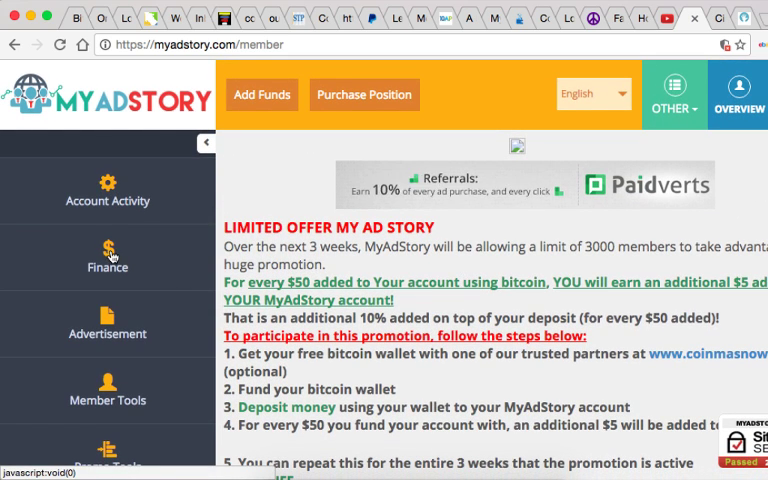
{"action": "left_click", "coordinate": [108, 256]}
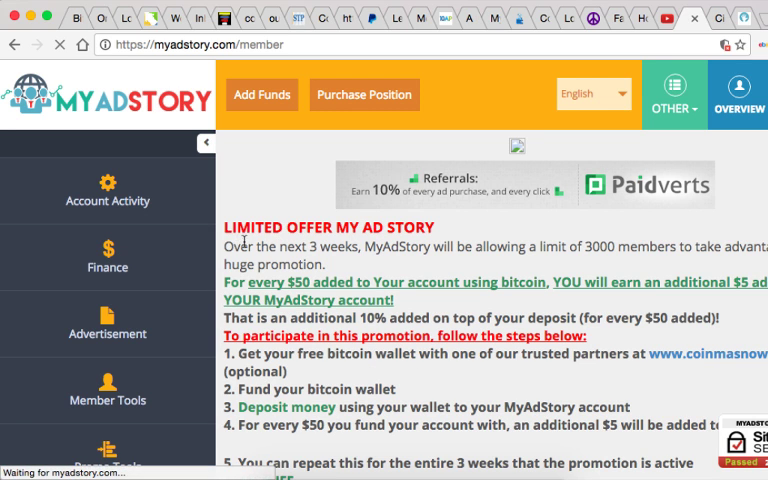
{"action": "left_click", "coordinate": [262, 94]}
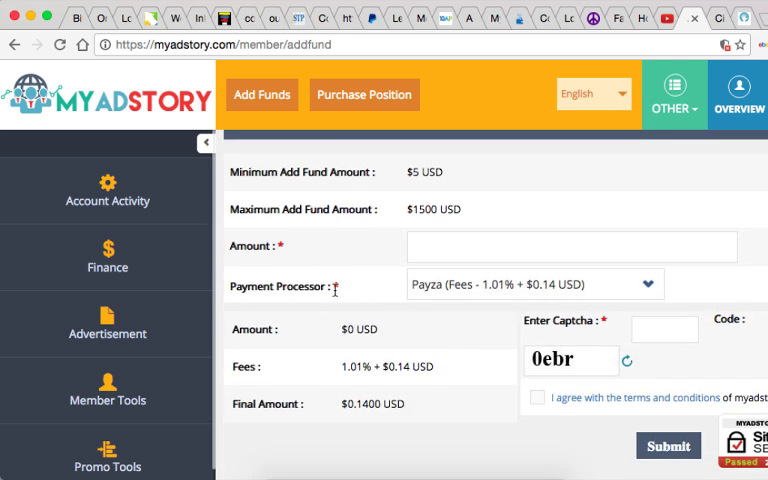
{"action": "scroll", "scroll_direction": "up", "scroll_amount": 3}
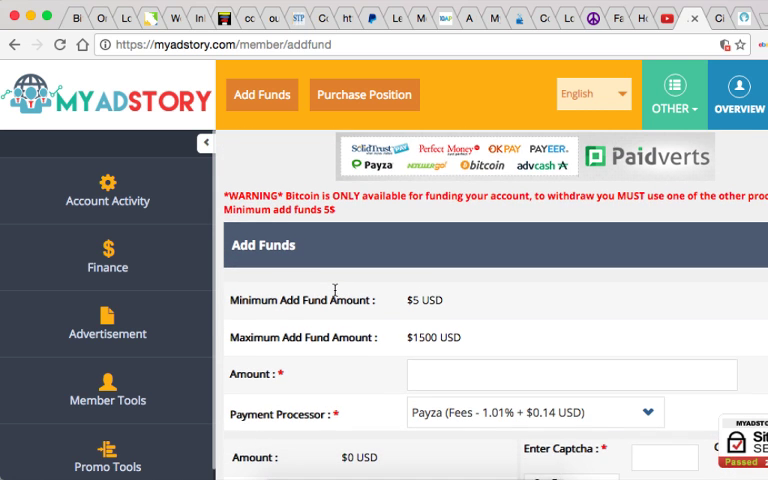
{"action": "scroll", "scroll_direction": "down", "scroll_amount": 3}
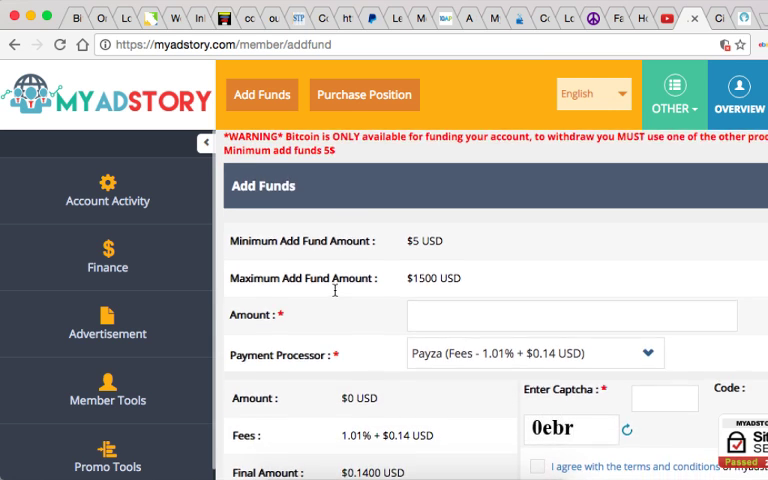
{"action": "scroll", "scroll_direction": "up", "scroll_amount": 3}
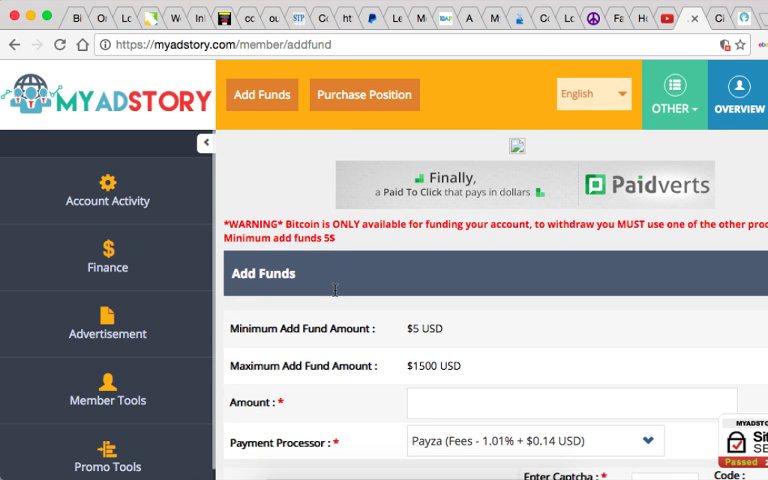
{"action": "scroll", "scroll_direction": "down", "scroll_amount": 3}
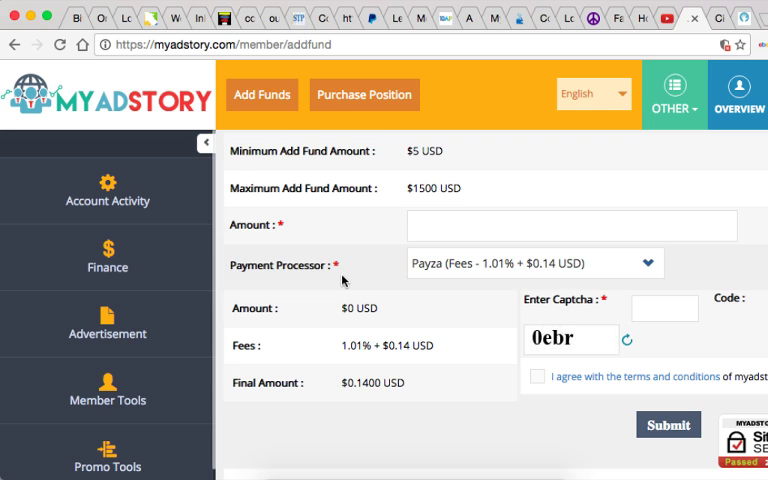
{"action": "scroll", "scroll_direction": "down", "scroll_amount": 3}
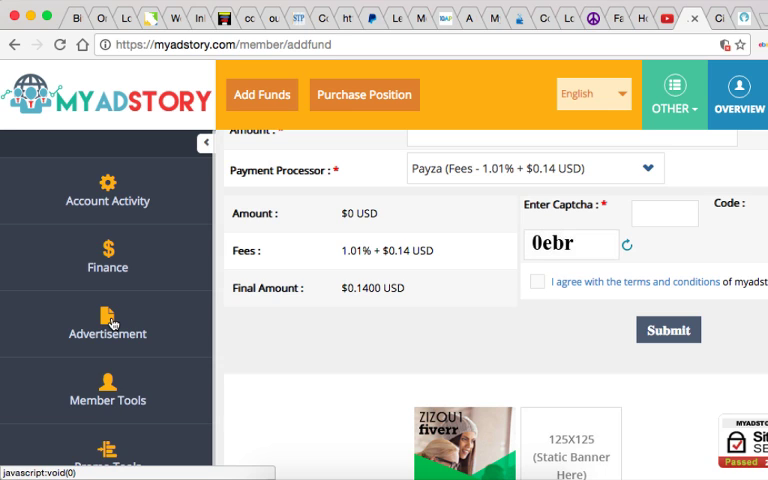
{"action": "mouse_move", "coordinate": [376, 340]}
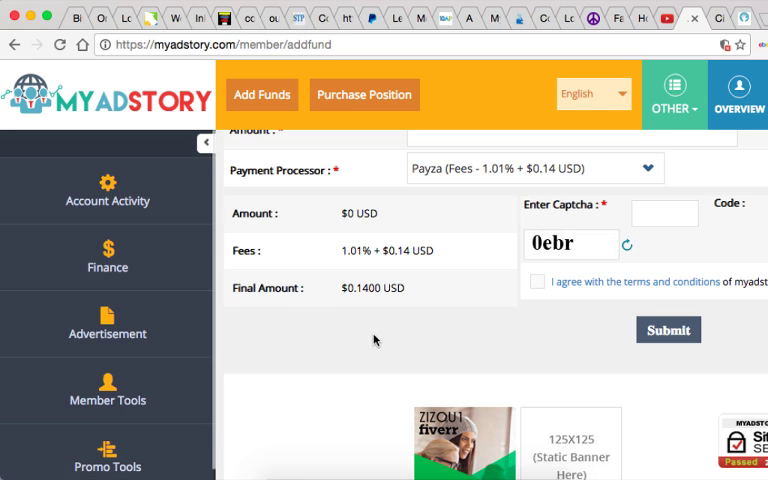
{"action": "scroll", "scroll_direction": "up", "scroll_amount": 3}
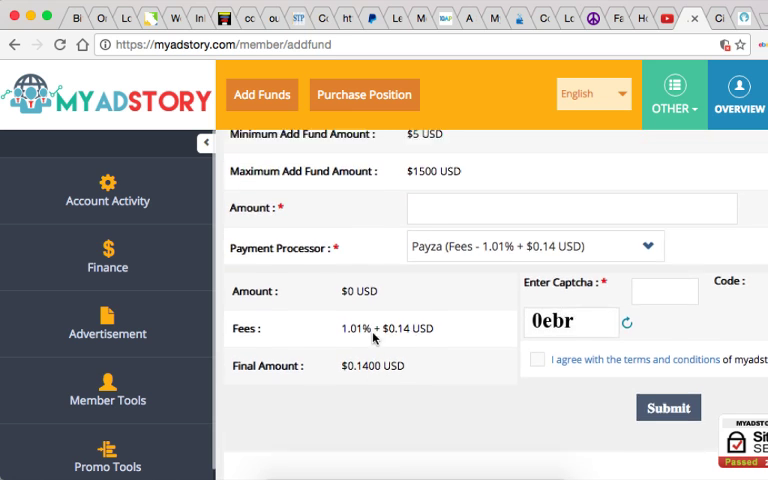
{"action": "scroll", "scroll_direction": "up", "scroll_amount": 3}
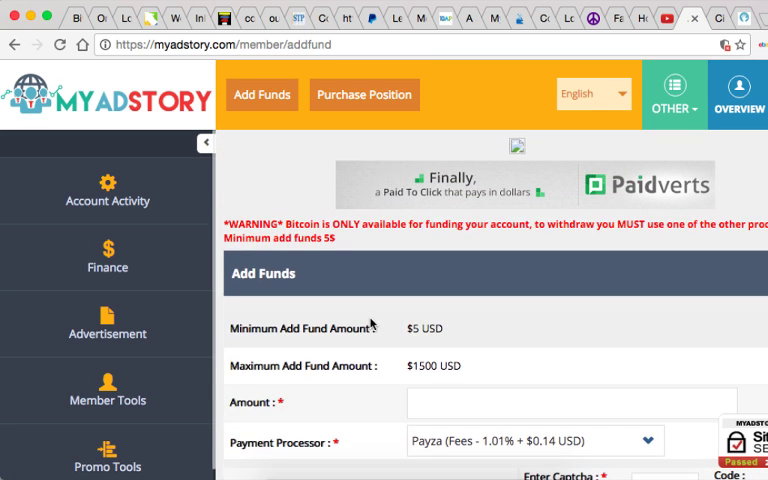
{"action": "scroll", "scroll_direction": "down", "scroll_amount": 3}
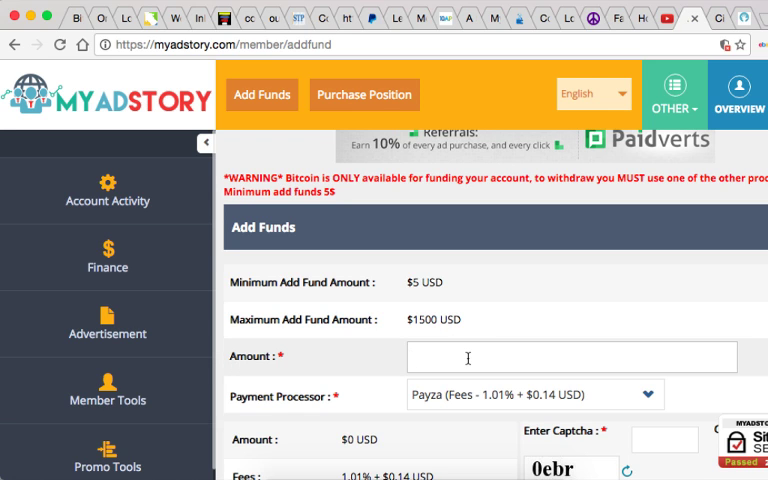
- Enter a 54.00 USD deposit via CoinPayments (54.77 USD final), start the captcha, then return to Overview
{"action": "type", "text": "54.00"}
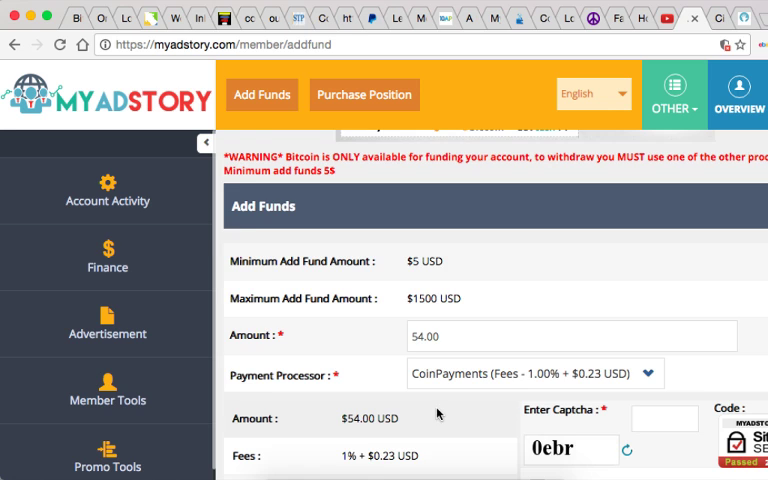
{"action": "scroll", "scroll_direction": "down", "scroll_amount": 3}
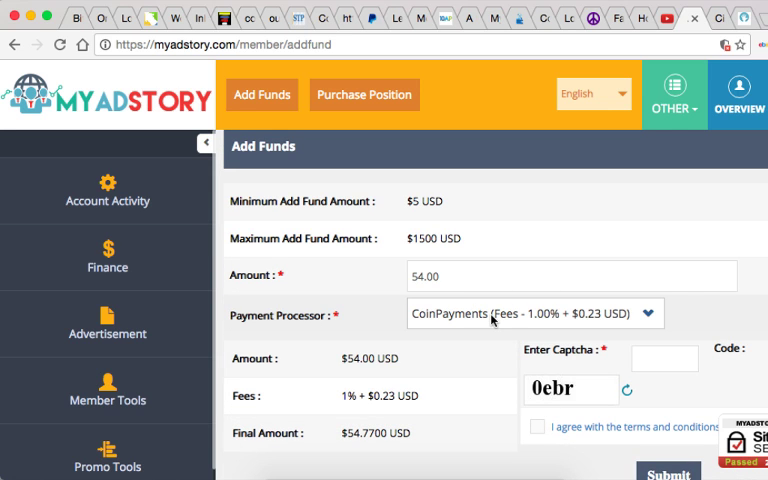
{"action": "scroll", "scroll_direction": "down", "scroll_amount": 3}
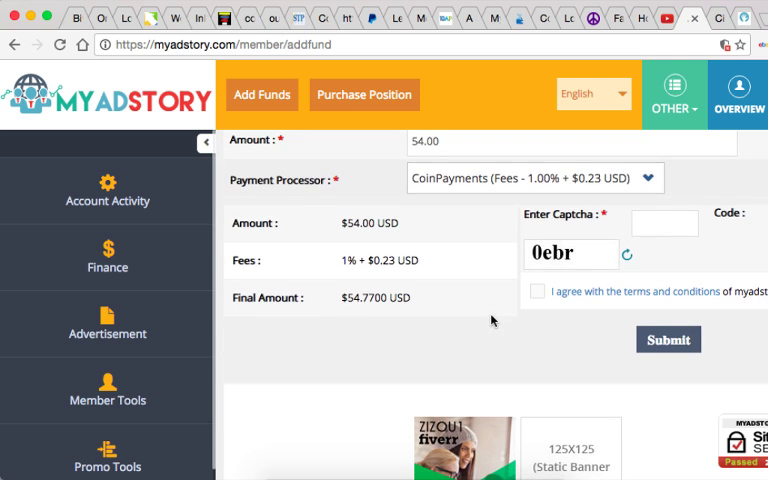
{"action": "scroll", "scroll_direction": "up", "scroll_amount": 3}
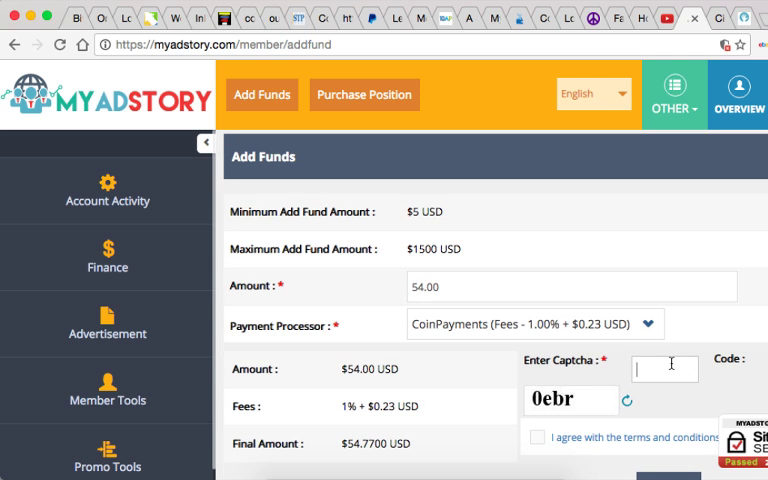
{"action": "type", "text": "0"}
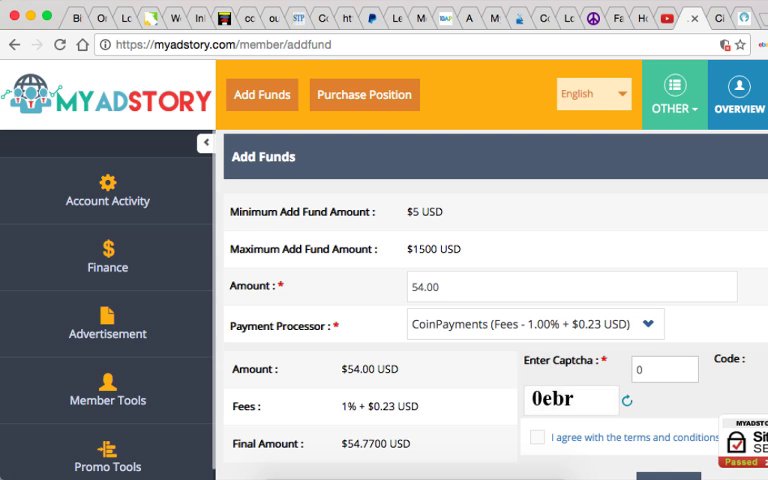
{"action": "type", "text": "e"}
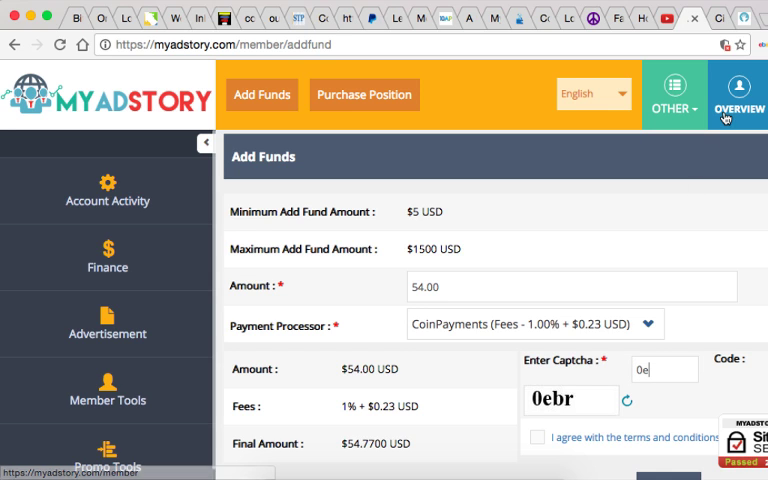
{"action": "left_click", "coordinate": [736, 96]}
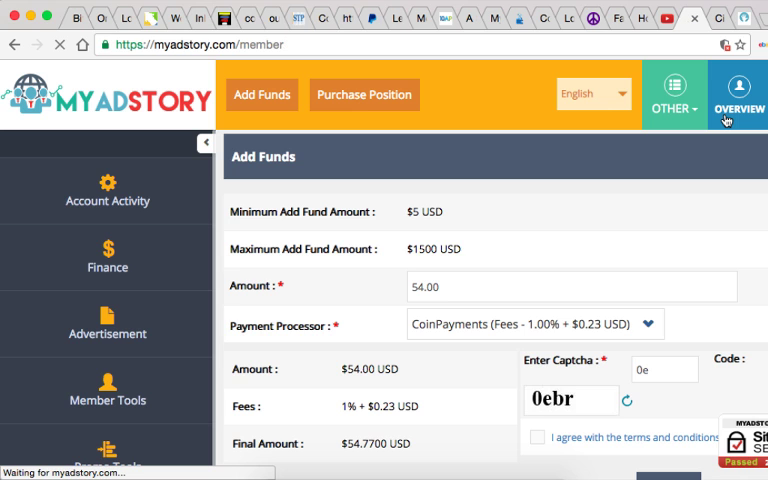
{"action": "left_click", "coordinate": [738, 94]}
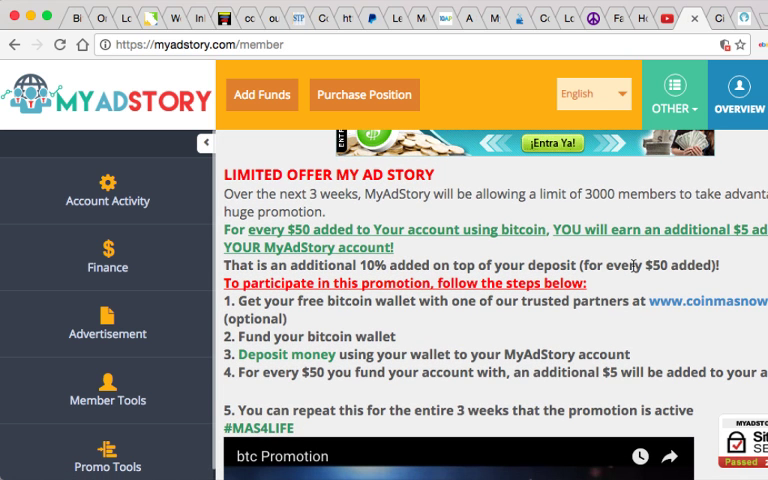
{"action": "scroll", "scroll_direction": "up", "scroll_amount": 3}
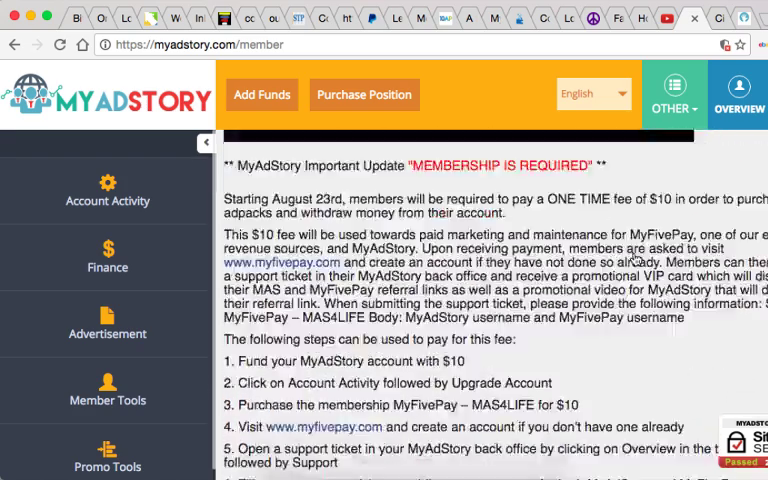
{"action": "scroll", "scroll_direction": "down", "scroll_amount": 3}
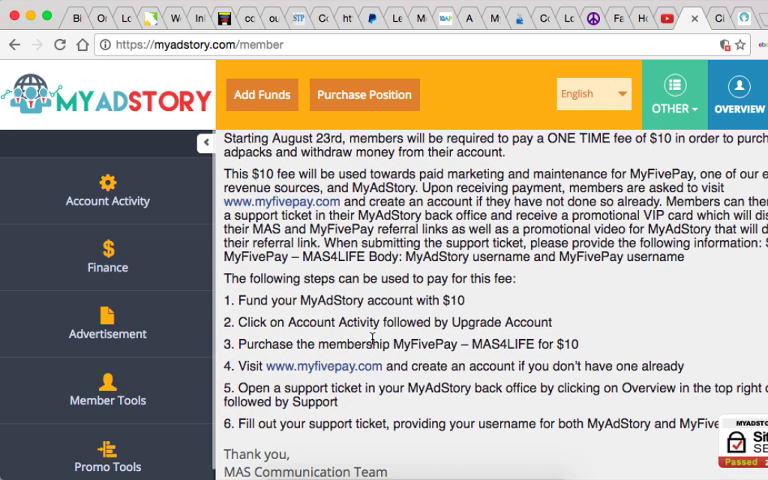
{"action": "scroll", "scroll_direction": "down", "scroll_amount": 3}
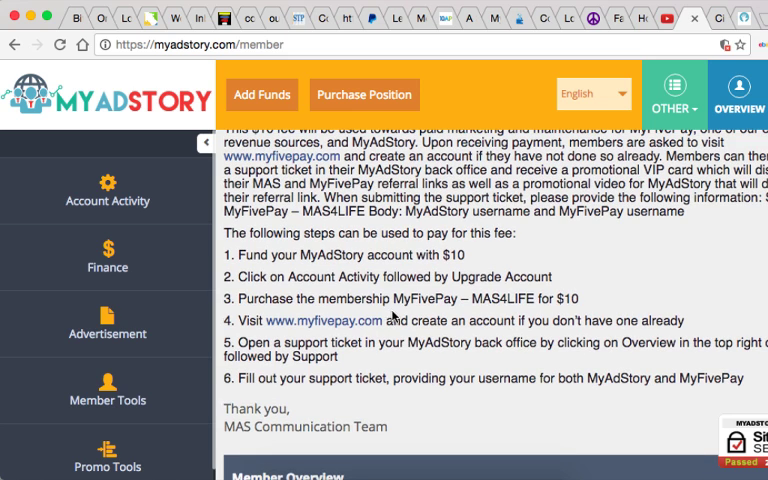
{"action": "scroll", "scroll_direction": "down", "scroll_amount": 3}
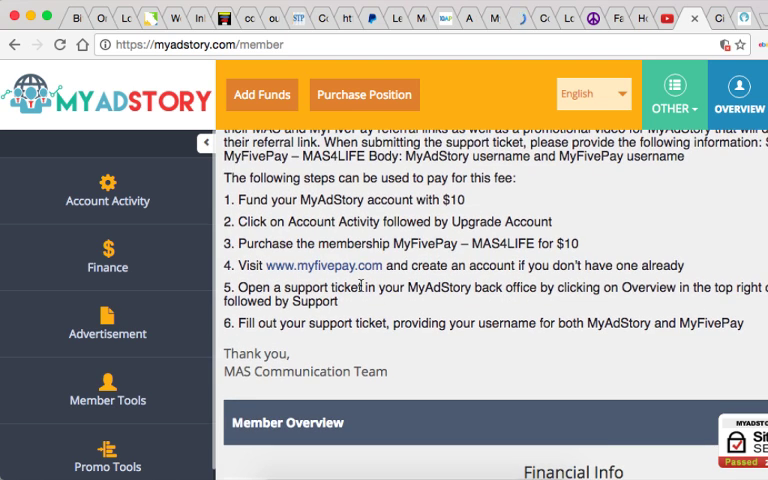
{"action": "scroll", "scroll_direction": "up", "scroll_amount": 3}
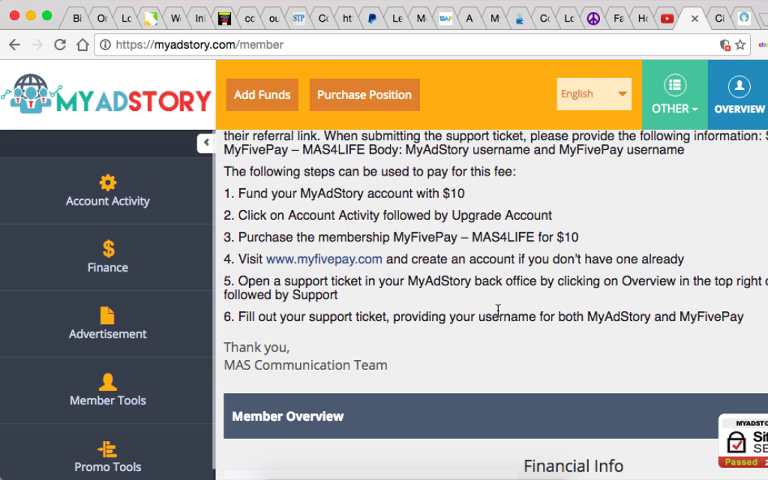
{"action": "scroll", "scroll_direction": "up", "scroll_amount": 3}
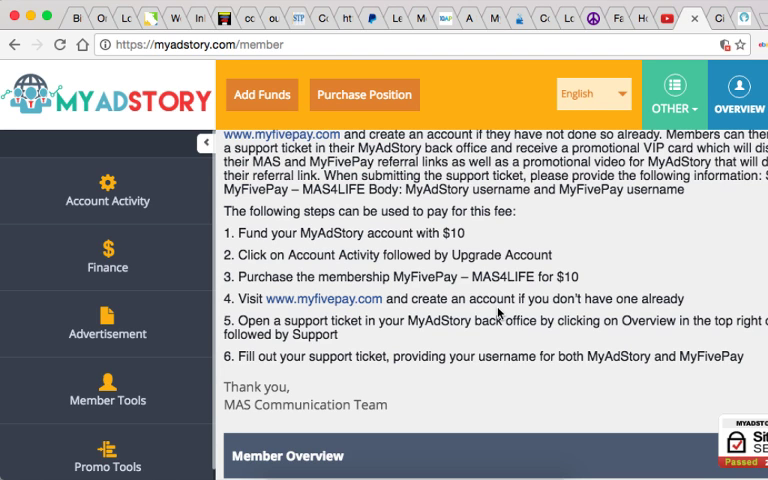
{"action": "scroll", "scroll_direction": "down", "scroll_amount": 3}
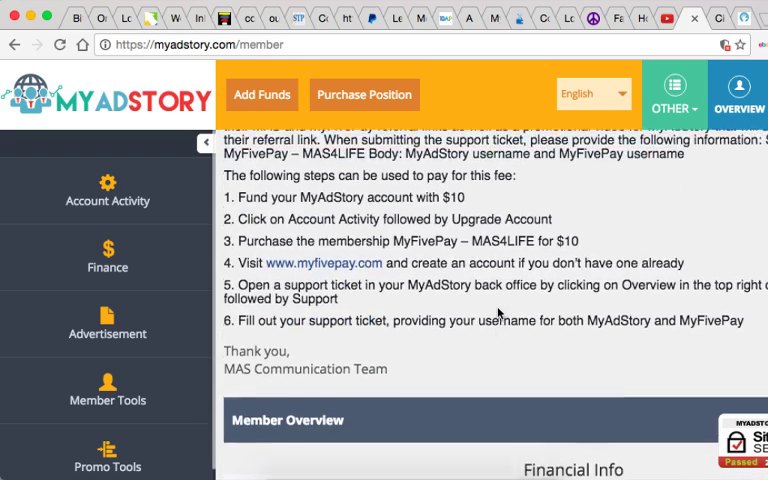
{"action": "scroll", "scroll_direction": "down", "scroll_amount": 3}
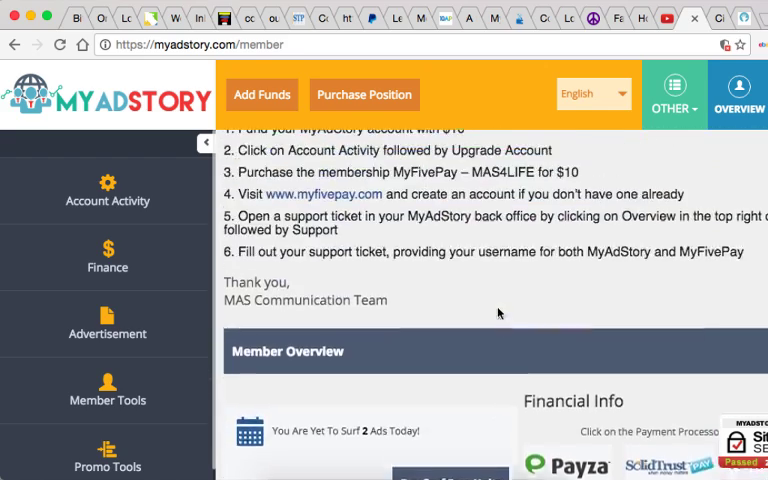
{"action": "scroll", "scroll_direction": "up", "scroll_amount": 3}
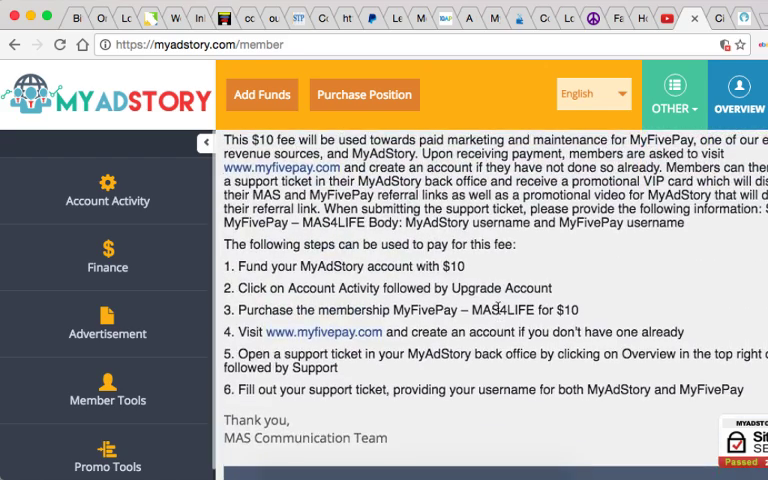
{"action": "scroll", "scroll_direction": "down", "scroll_amount": 3}
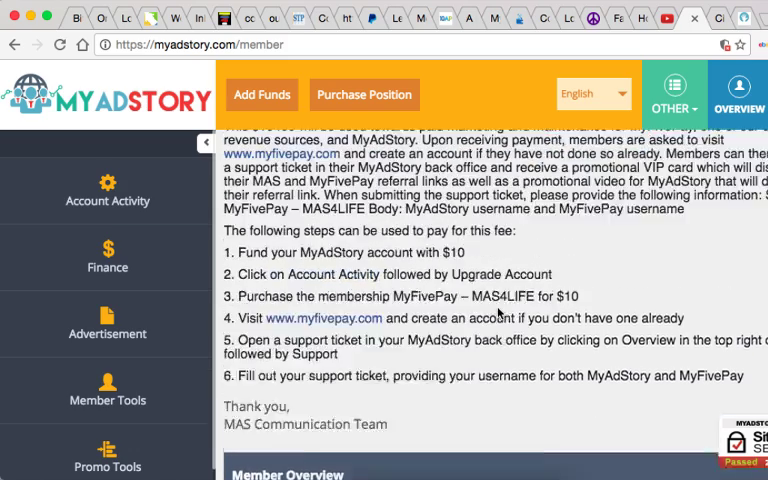
{"action": "scroll", "scroll_direction": "up", "scroll_amount": 3}
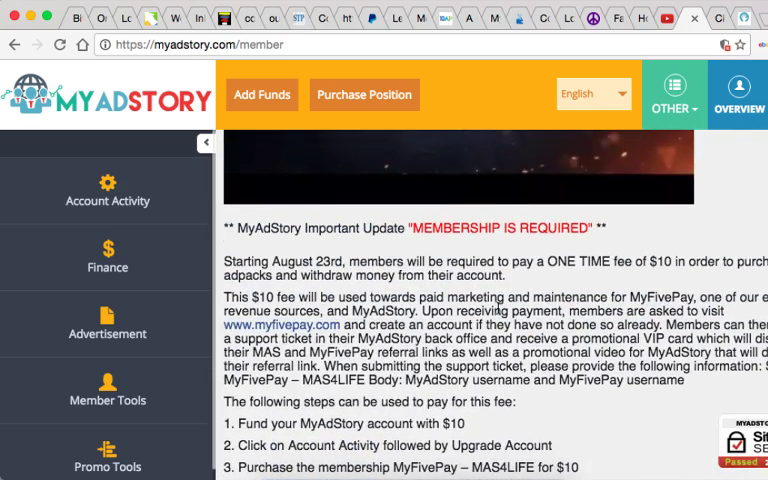
{"action": "scroll", "scroll_direction": "down", "scroll_amount": 3}
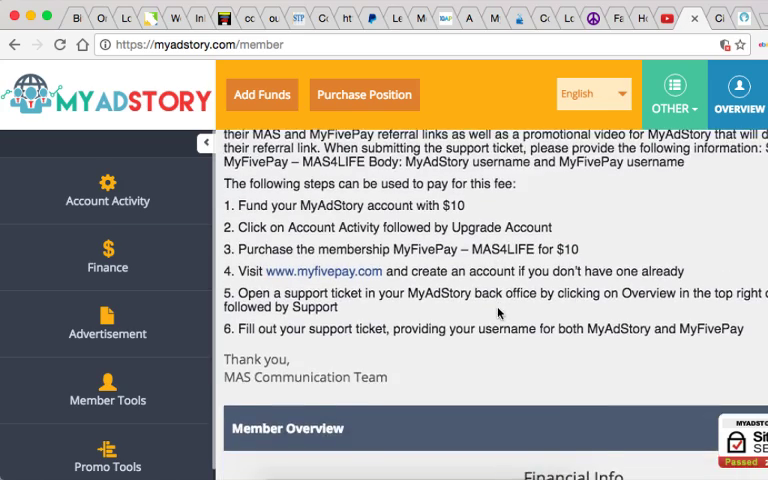
{"action": "scroll", "scroll_direction": "up", "scroll_amount": 3}
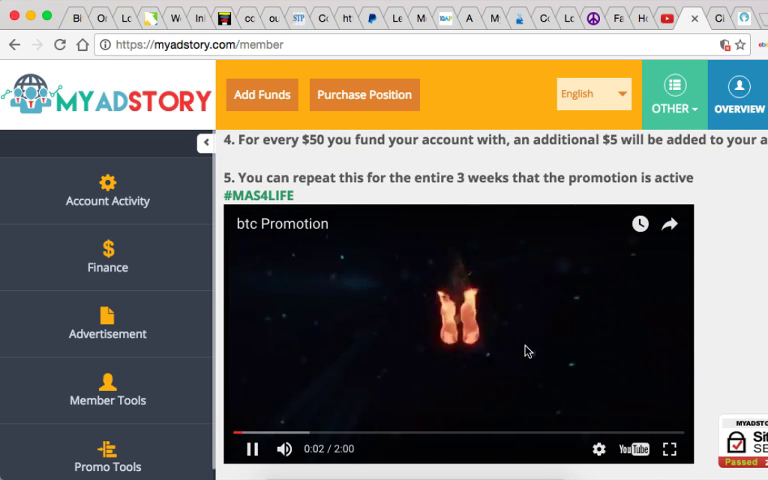
{"action": "scroll", "scroll_direction": "up", "scroll_amount": 3}
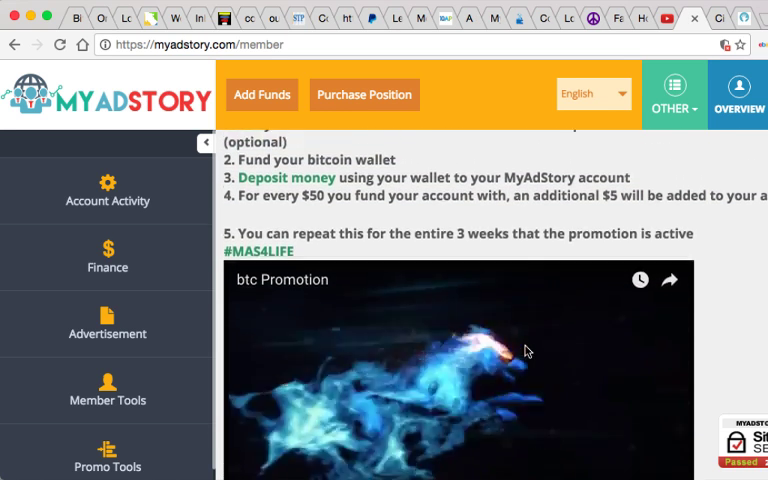
{"action": "scroll", "scroll_direction": "up", "scroll_amount": 3}
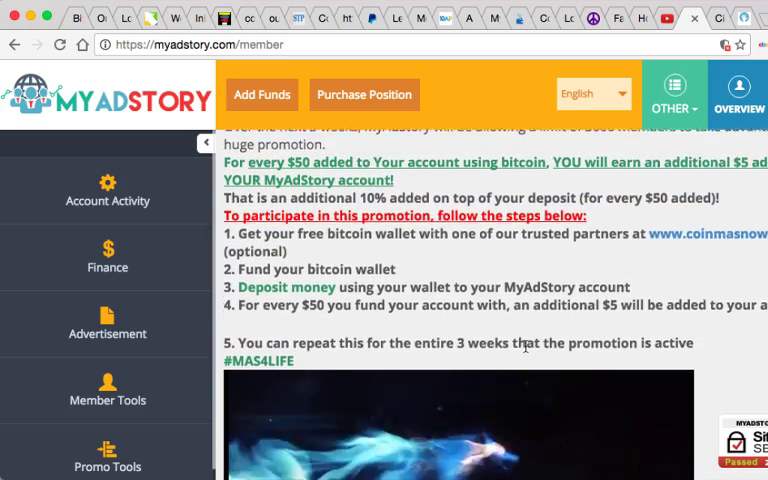
{"action": "scroll", "scroll_direction": "down", "scroll_amount": 3}
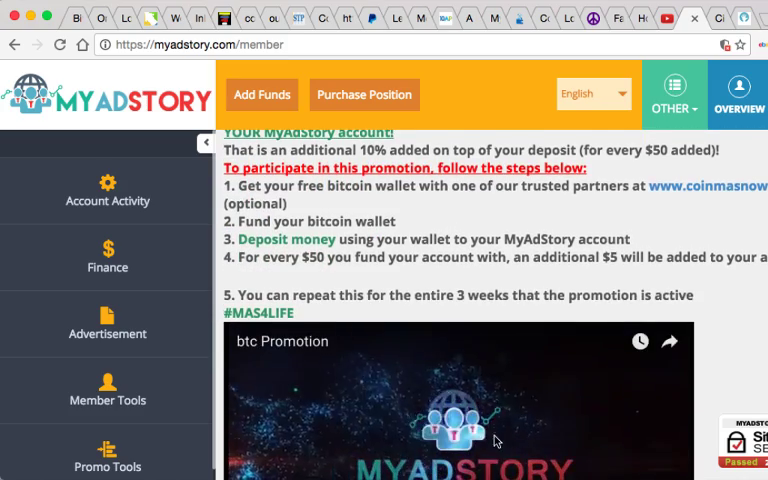
{"action": "scroll", "scroll_direction": "up", "scroll_amount": 3}
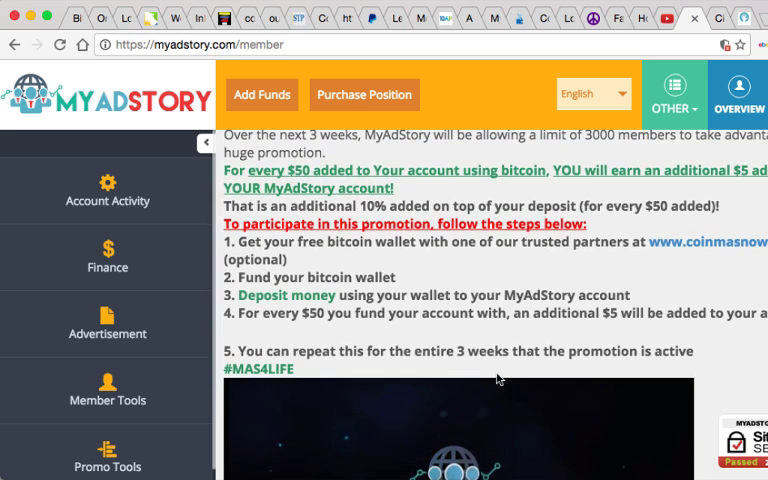
{"action": "scroll", "scroll_direction": "up", "scroll_amount": 3}
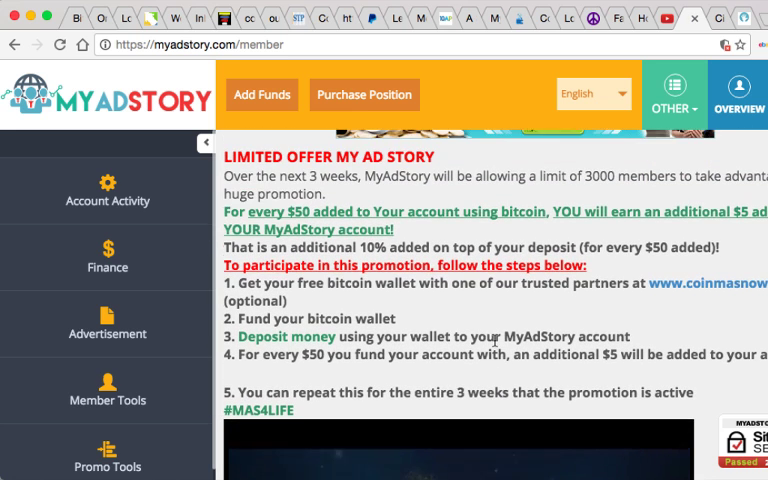
{"action": "scroll", "scroll_direction": "up", "scroll_amount": 3}
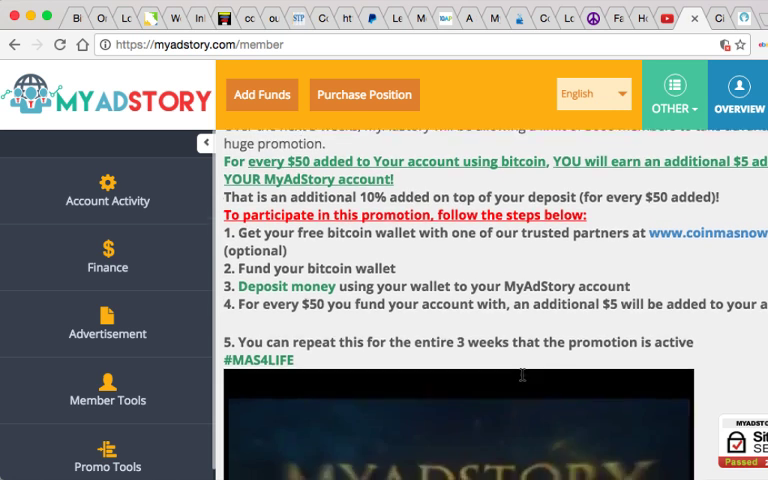
{"action": "scroll", "scroll_direction": "down", "scroll_amount": 3}
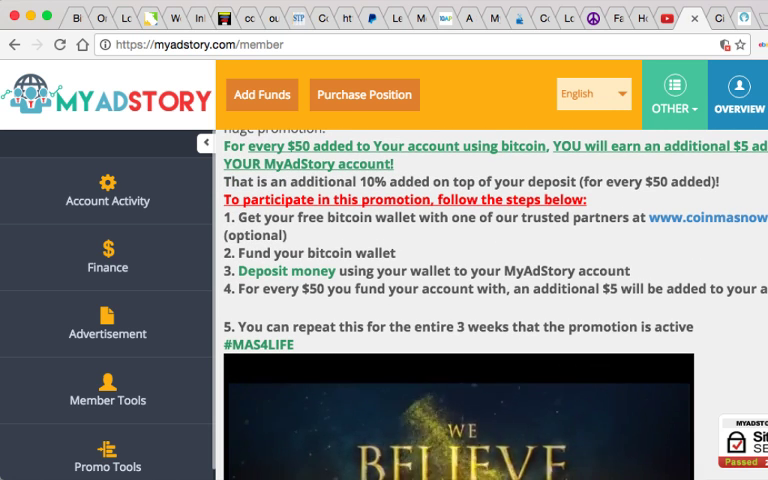
{"action": "scroll", "scroll_direction": "down", "scroll_amount": 3}
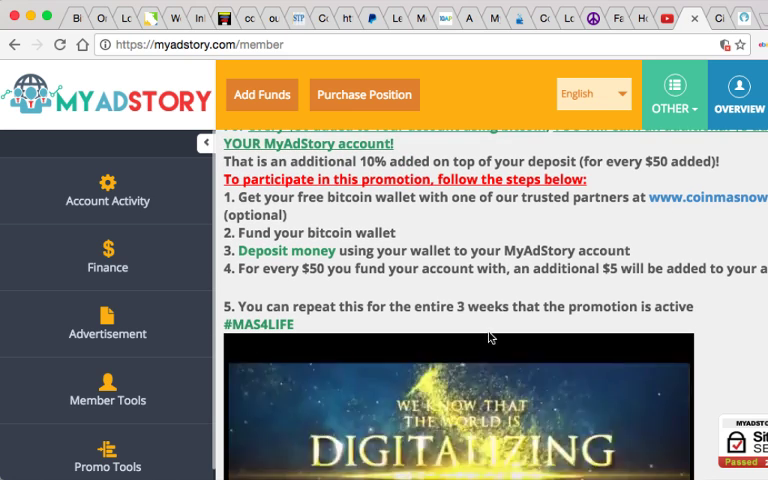
{"action": "scroll", "scroll_direction": "down", "scroll_amount": 3}
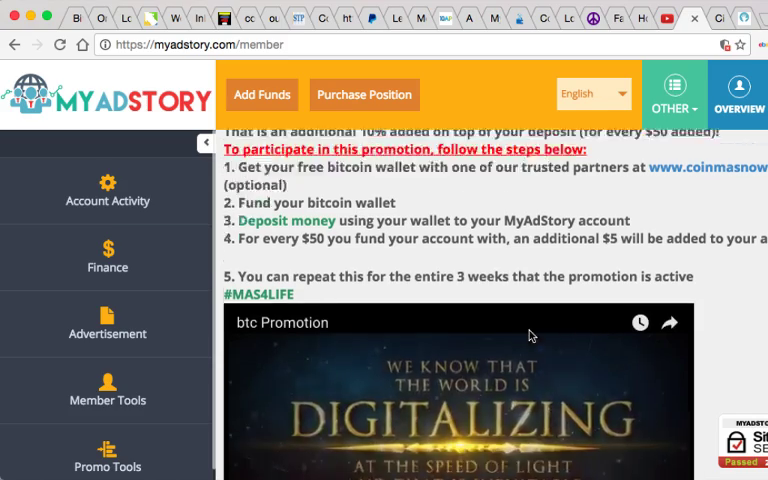
{"action": "scroll", "scroll_direction": "down", "scroll_amount": 3}
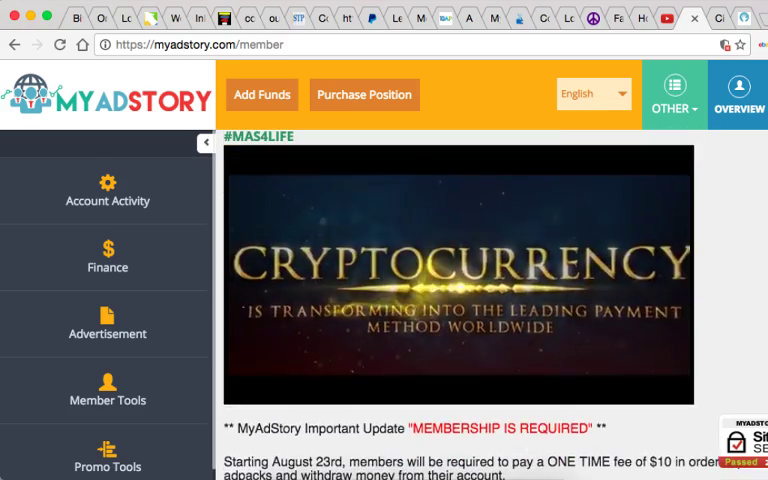
{"action": "scroll", "scroll_direction": "down", "scroll_amount": 3}
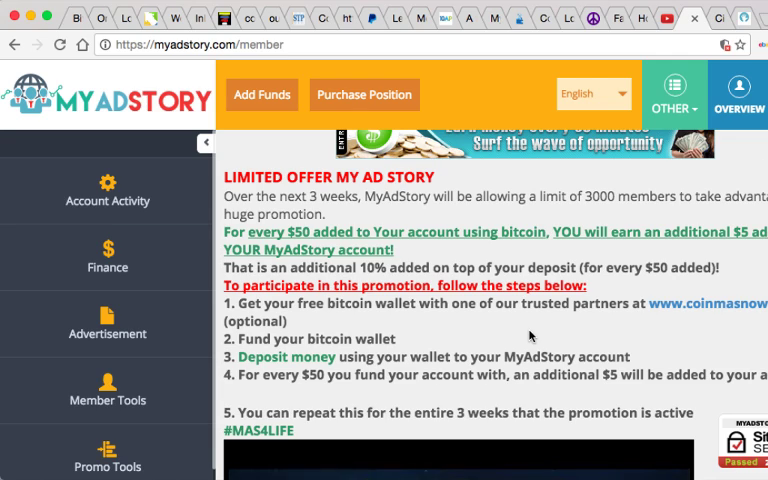
{"action": "scroll", "scroll_direction": "down", "scroll_amount": 3}
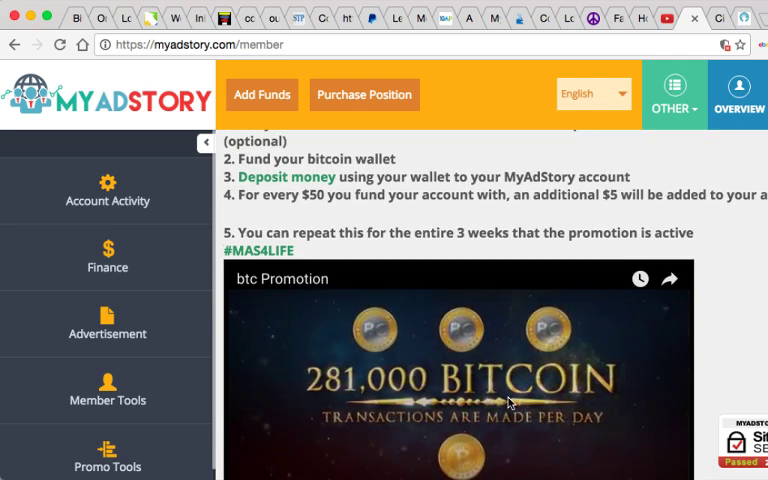
{"action": "scroll", "scroll_direction": "up", "scroll_amount": 3}
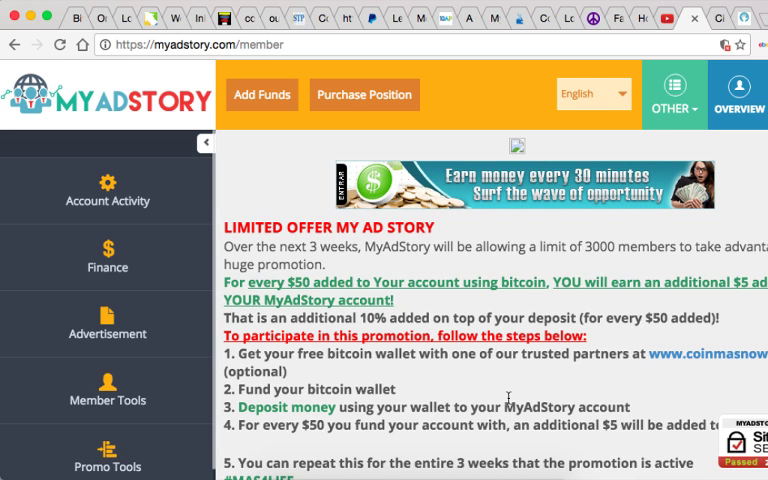
{"action": "scroll", "scroll_direction": "down", "scroll_amount": 3}
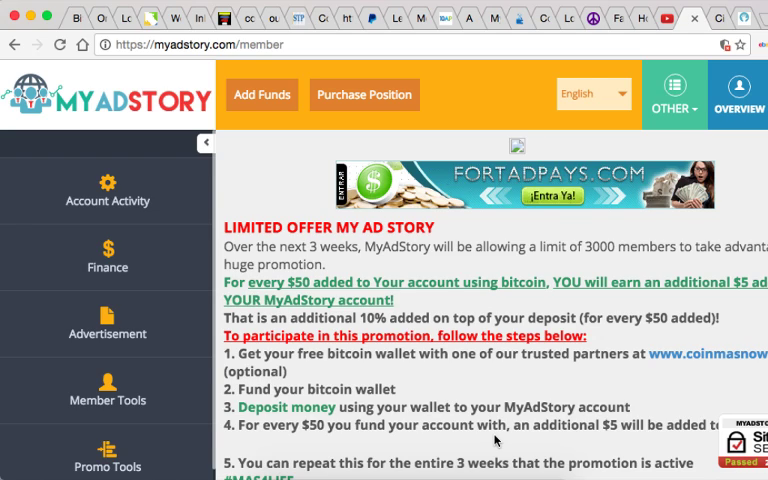
{"action": "scroll", "scroll_direction": "down", "scroll_amount": 3}
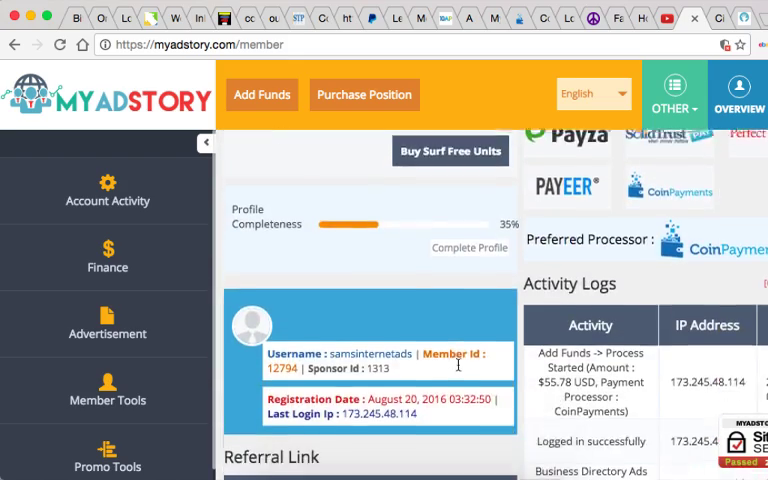
{"action": "scroll", "scroll_direction": "down", "scroll_amount": 3}
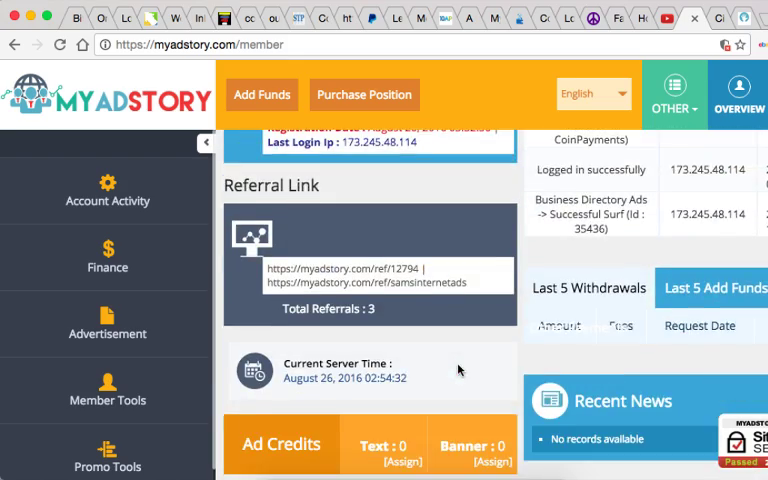
{"action": "scroll", "scroll_direction": "down", "scroll_amount": 3}
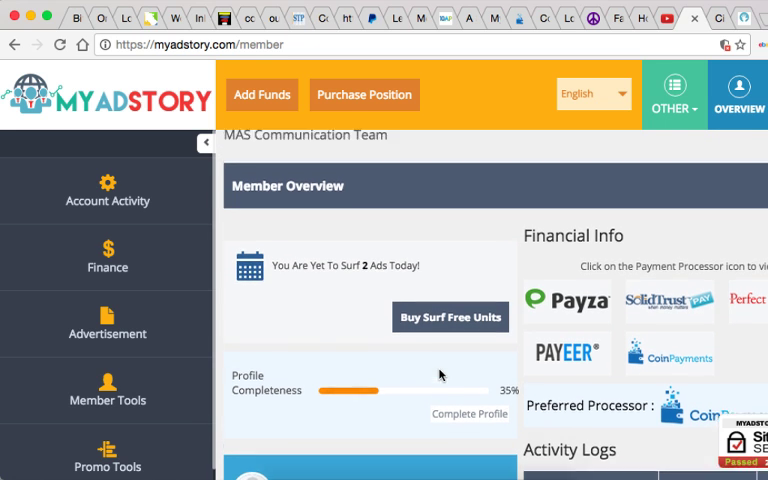
{"action": "scroll", "scroll_direction": "up", "scroll_amount": 3}
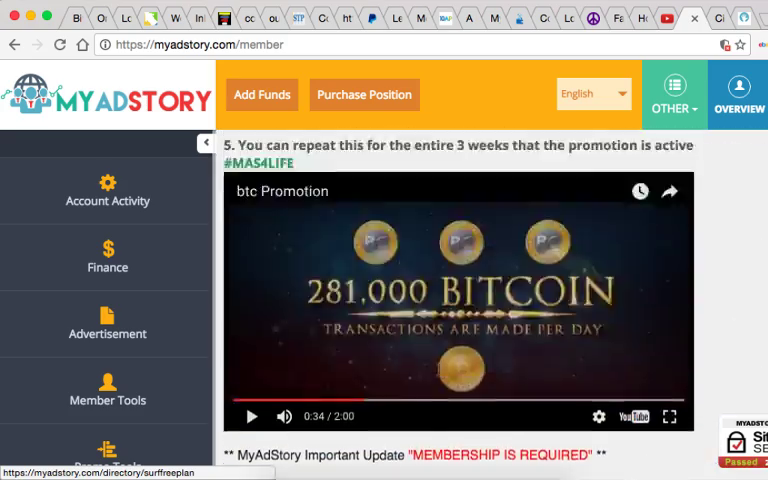
{"action": "scroll", "scroll_direction": "up", "scroll_amount": 3}
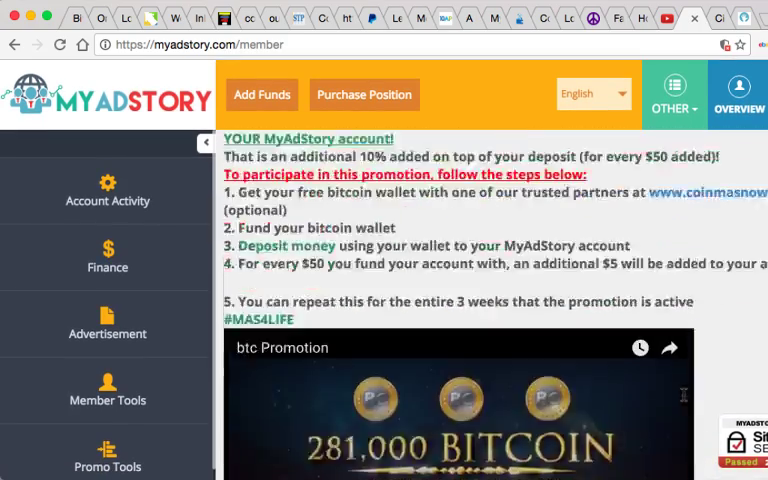
{"action": "left_click", "coordinate": [738, 94]}
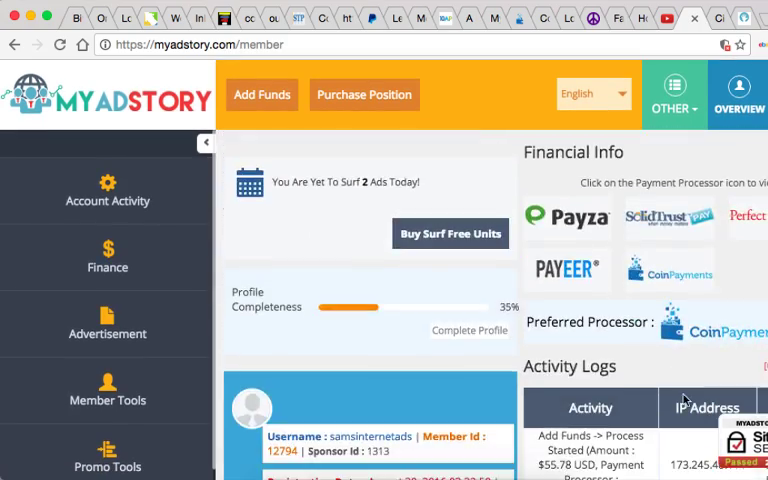
{"action": "scroll", "scroll_direction": "down", "scroll_amount": 3}
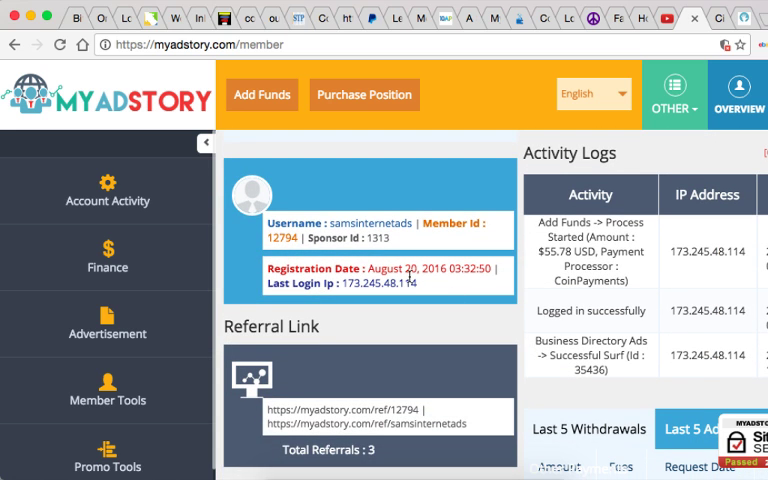
{"action": "mouse_move", "coordinate": [424, 280]}
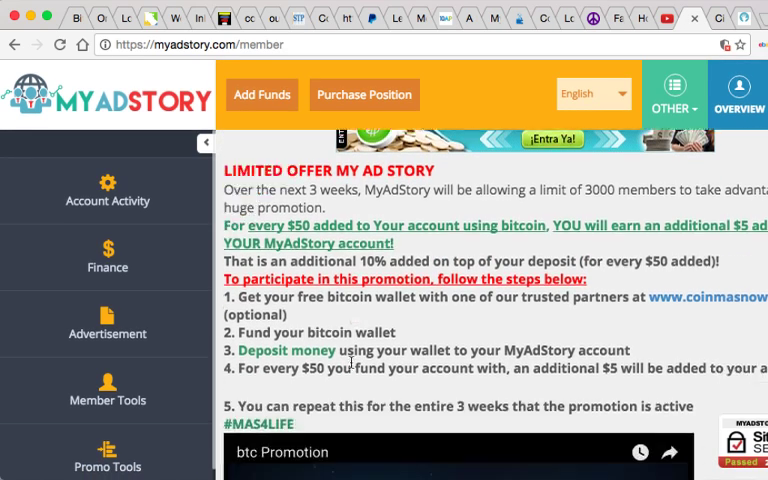
{"action": "scroll", "scroll_direction": "up", "scroll_amount": 3}
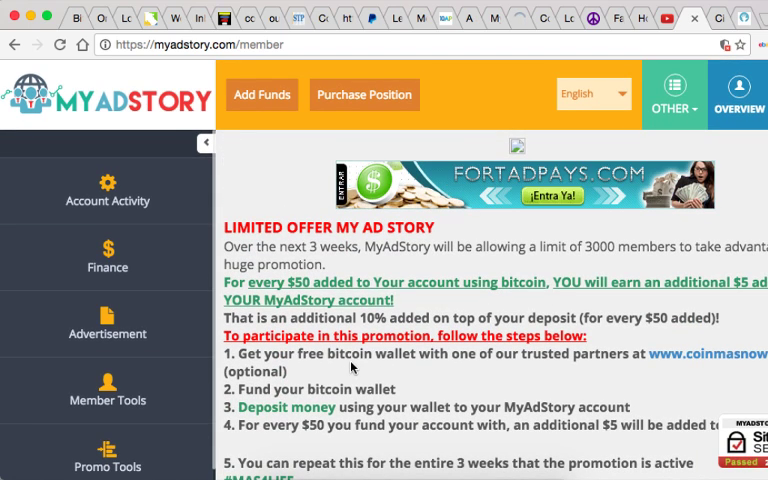
{"action": "scroll", "scroll_direction": "down", "scroll_amount": 3}
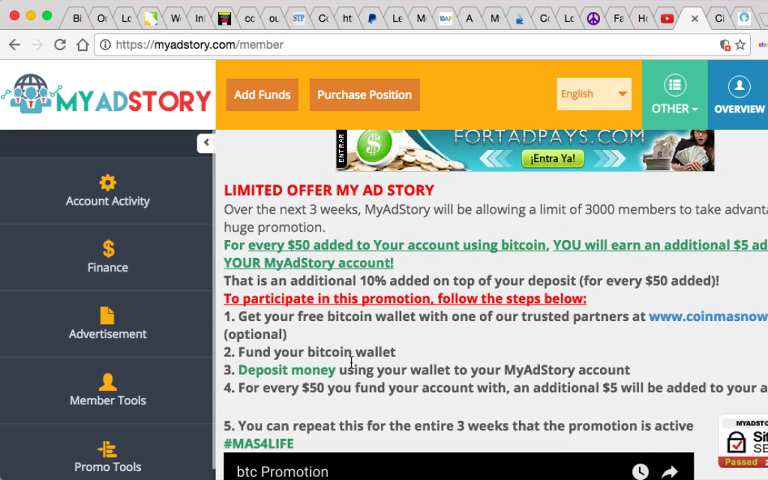
{"action": "scroll", "scroll_direction": "down", "scroll_amount": 3}
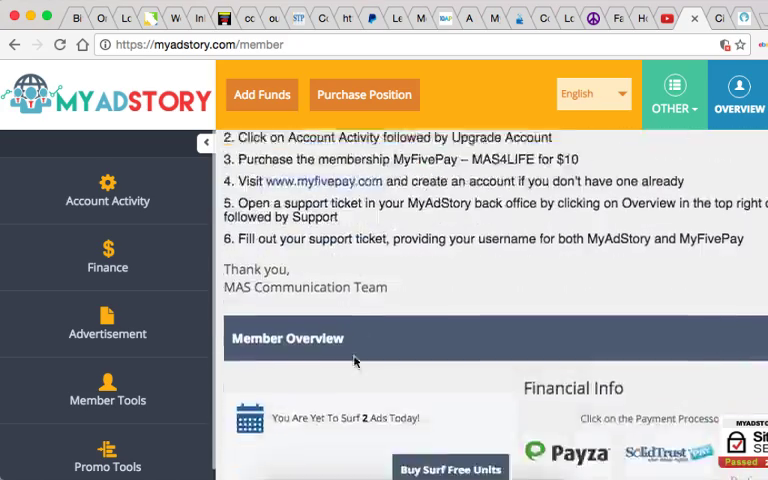
{"action": "scroll", "scroll_direction": "up", "scroll_amount": 3}
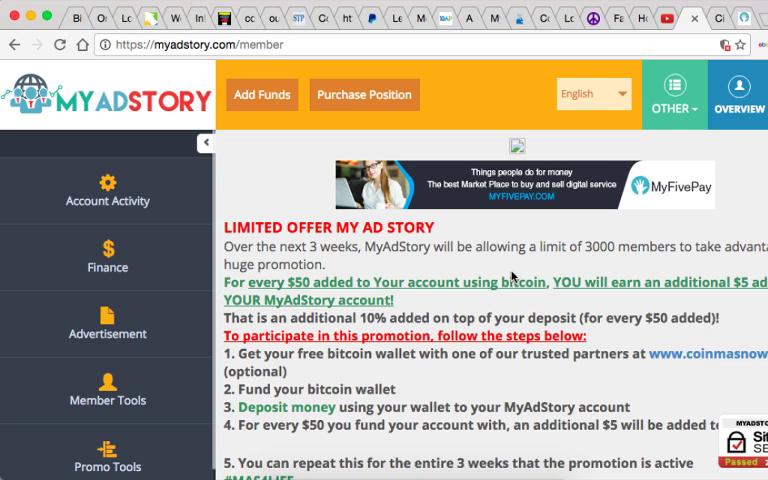
{"action": "scroll", "scroll_direction": "down", "scroll_amount": 3}
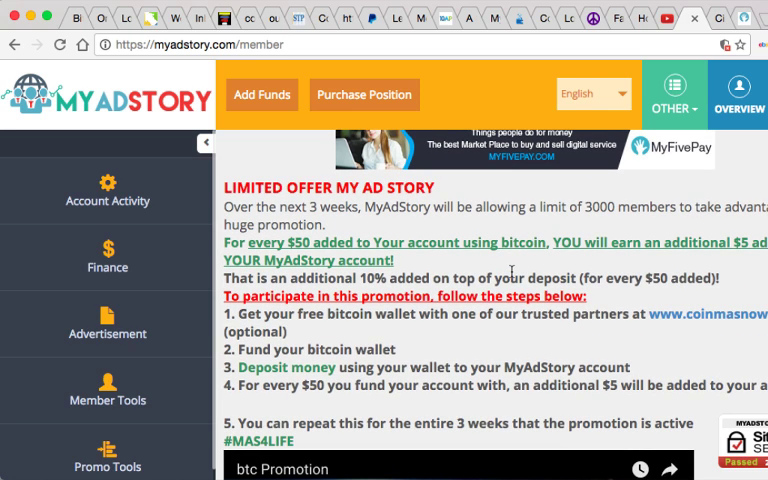
{"action": "mouse_move", "coordinate": [444, 372]}
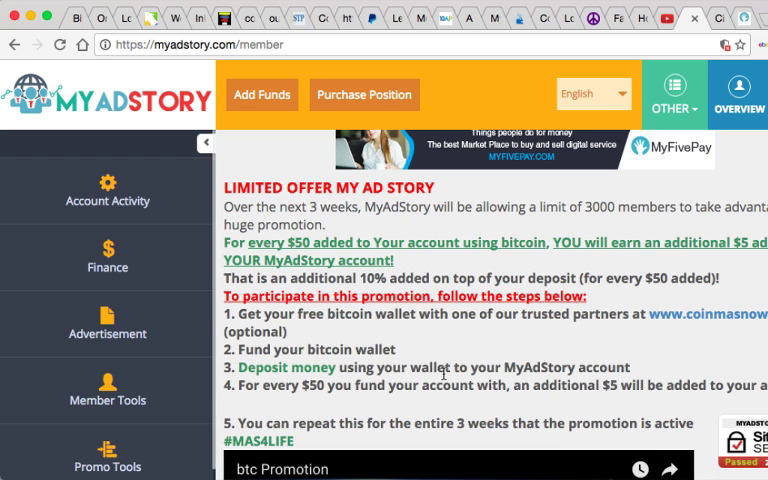
{"action": "mouse_move", "coordinate": [456, 356]}
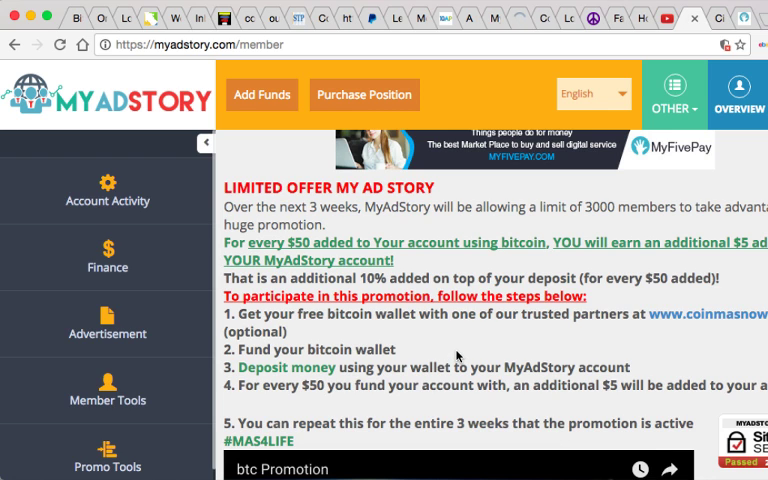
{"action": "scroll", "scroll_direction": "up", "scroll_amount": 3}
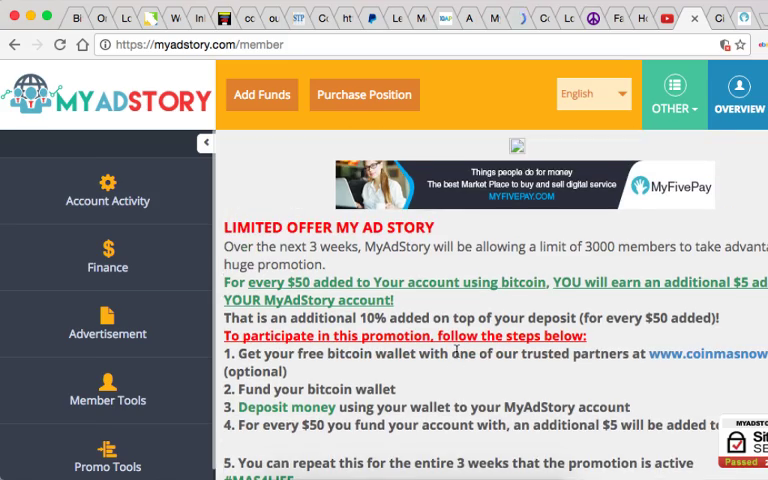
{"action": "scroll", "scroll_direction": "down", "scroll_amount": 3}
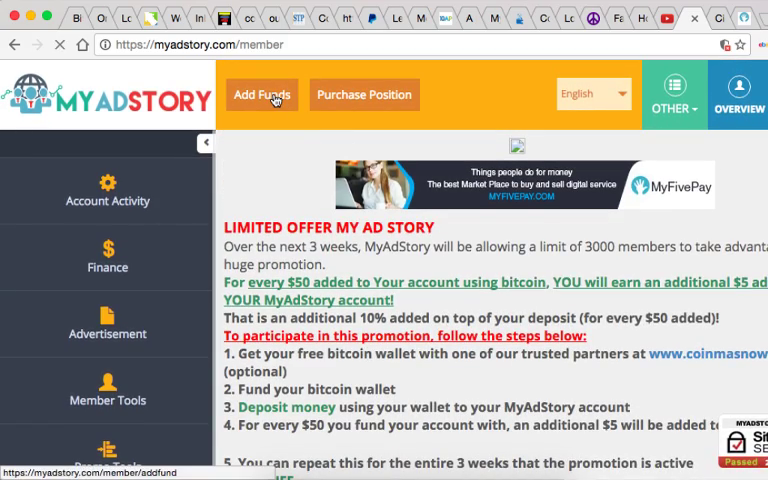
- Submit a 54 USD deposit via CoinPayments with captcha and terms, reaching the 54.77 USD checkout
{"action": "left_click", "coordinate": [260, 94]}
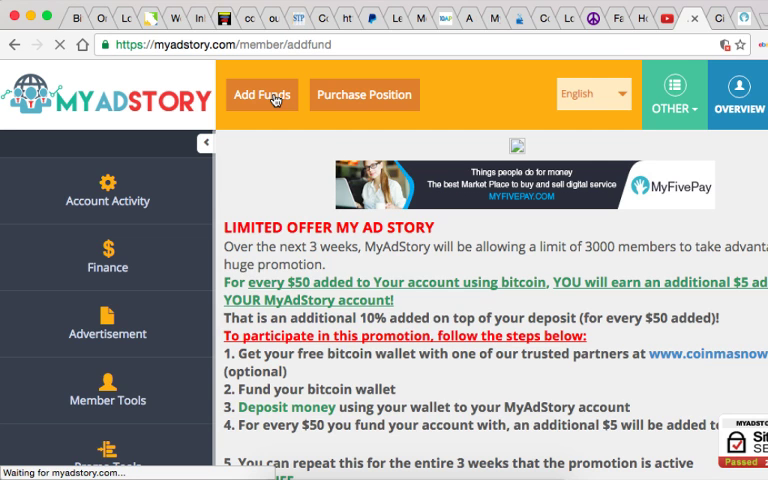
{"action": "left_click", "coordinate": [260, 94]}
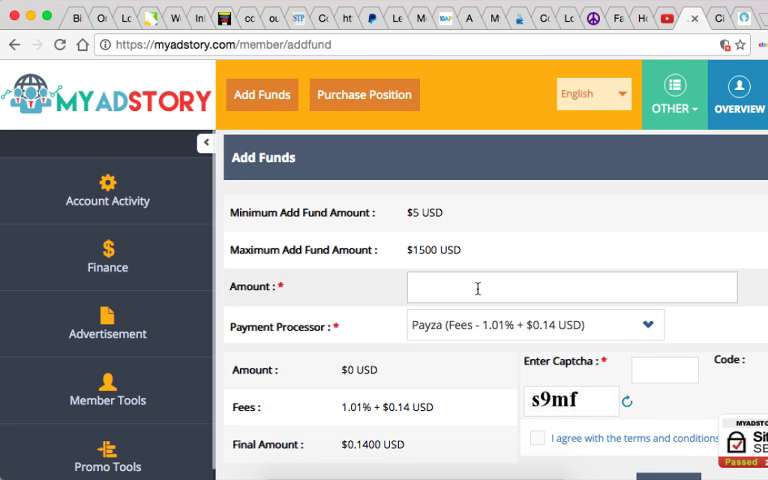
{"action": "left_click", "coordinate": [646, 324]}
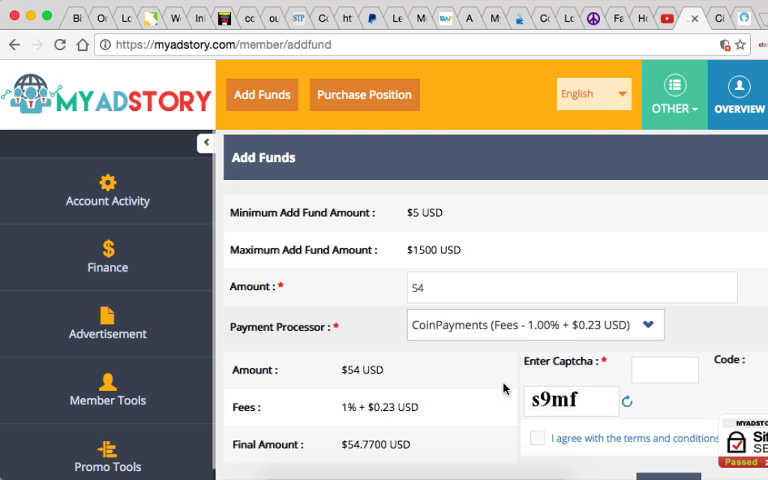
{"action": "scroll", "scroll_direction": "down", "scroll_amount": 3}
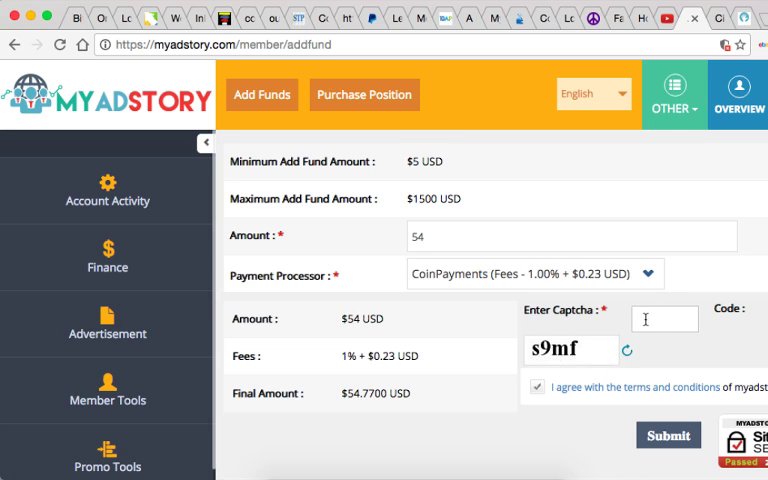
{"action": "type", "text": "s9mf"}
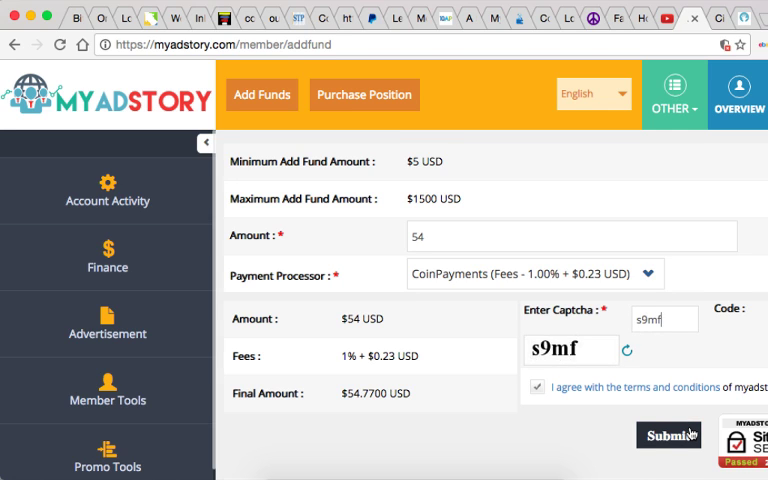
{"action": "mouse_move", "coordinate": [612, 432]}
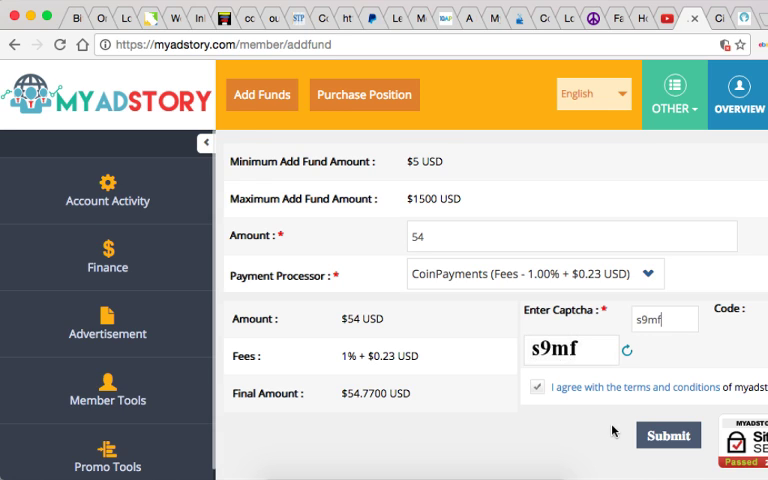
{"action": "mouse_move", "coordinate": [312, 436]}
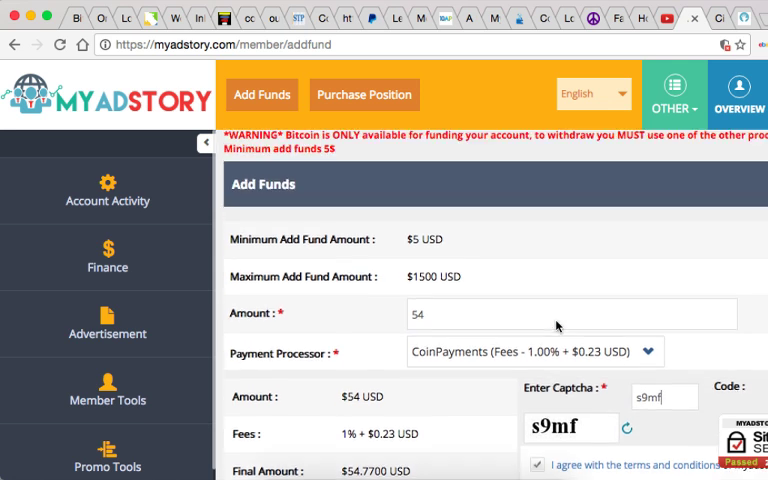
{"action": "scroll", "scroll_direction": "down", "scroll_amount": 3}
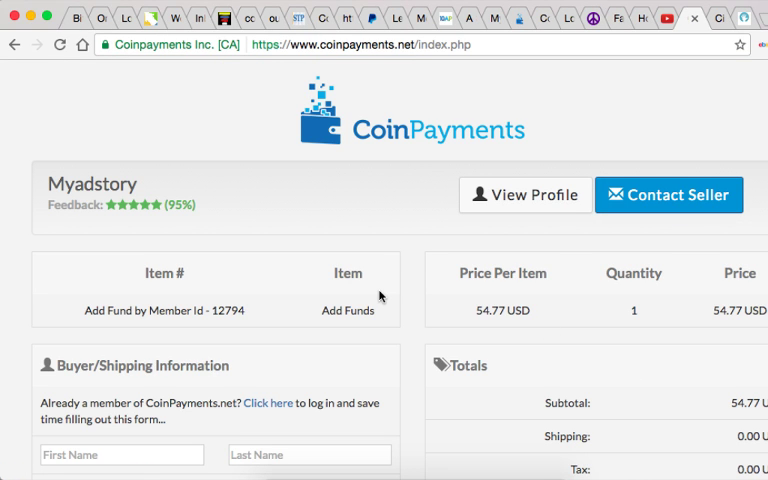
- Fill buyer name and email on the 54.77 USD checkout and choose Bitcoin (0.09506 BTC)
{"action": "scroll", "scroll_direction": "down", "scroll_amount": 3}
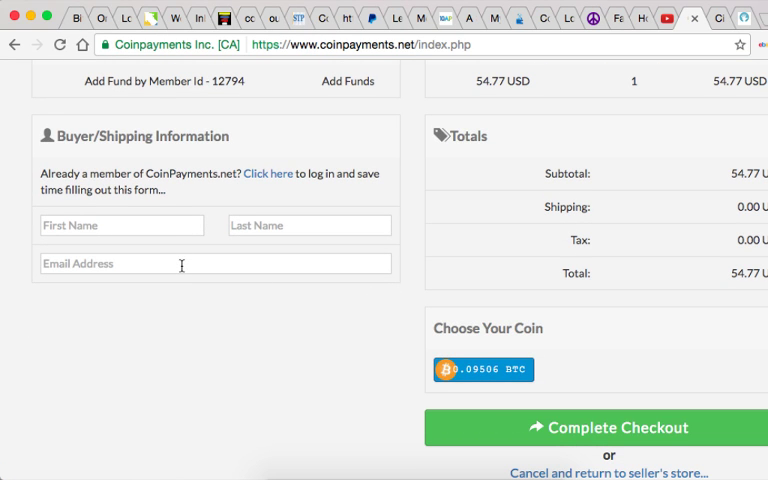
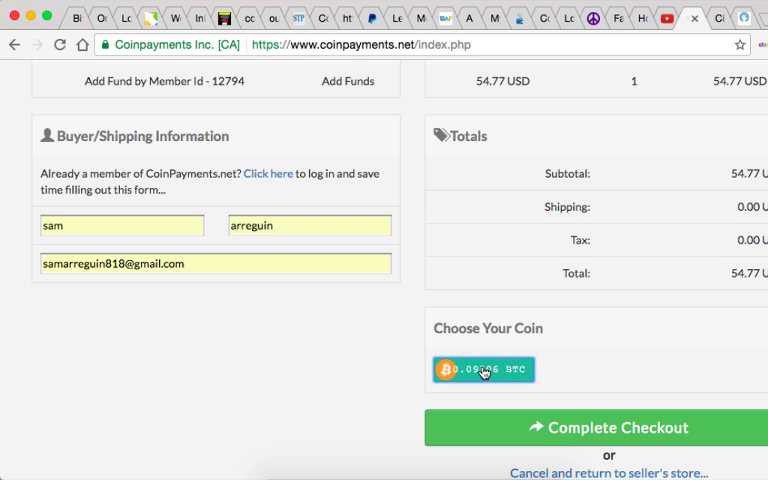
{"action": "mouse_move", "coordinate": [356, 362]}
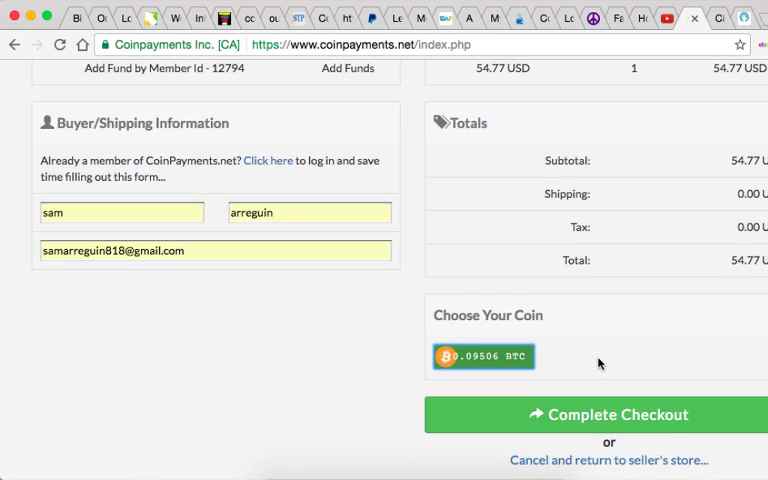
{"action": "scroll", "scroll_direction": "up", "scroll_amount": 3}
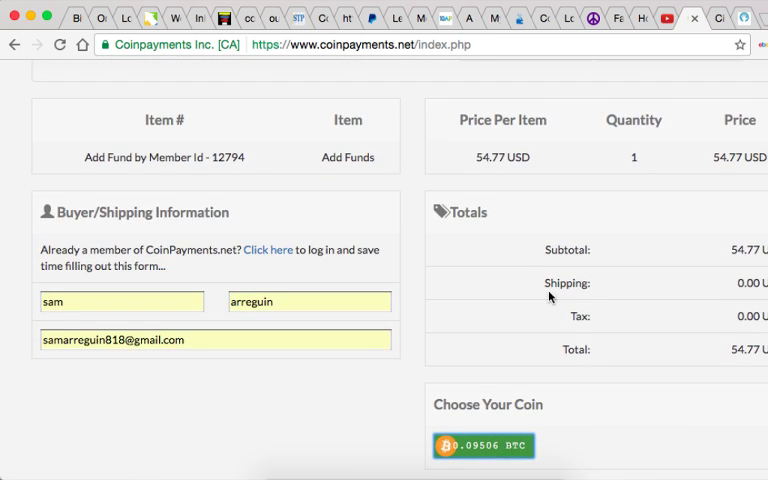
{"action": "scroll", "scroll_direction": "down", "scroll_amount": 3}
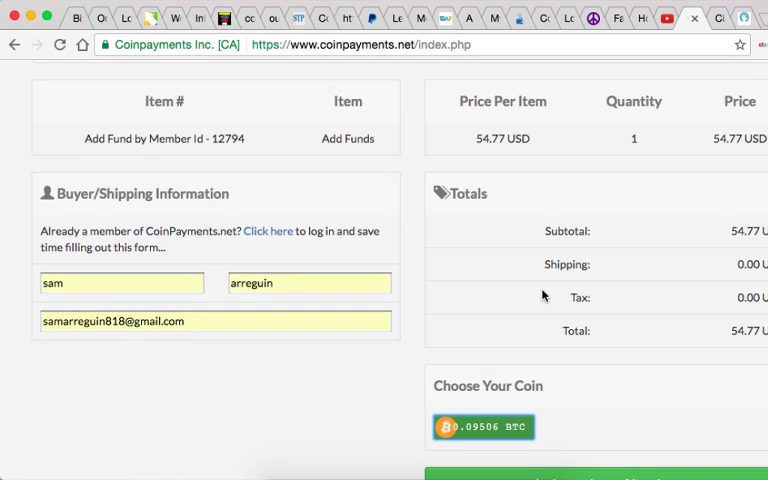
{"action": "scroll", "scroll_direction": "down", "scroll_amount": 3}
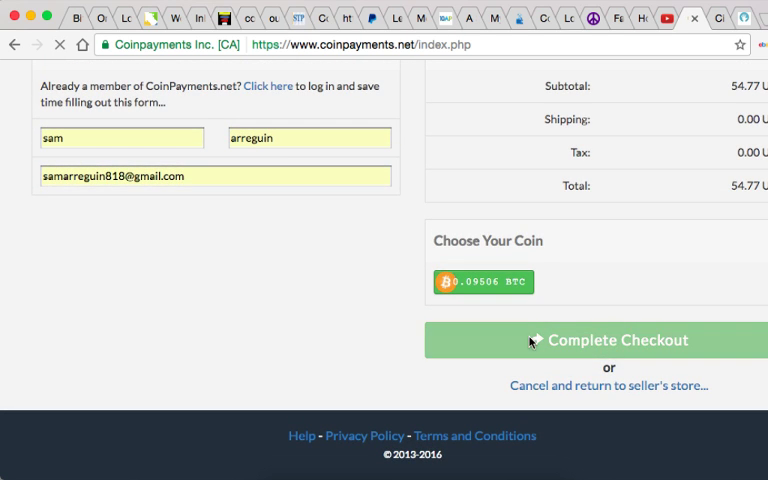
- Complete the Bitcoin checkout and bring up the Circle account with its $55.75 balance
{"action": "scroll", "scroll_direction": "up", "scroll_amount": 3}
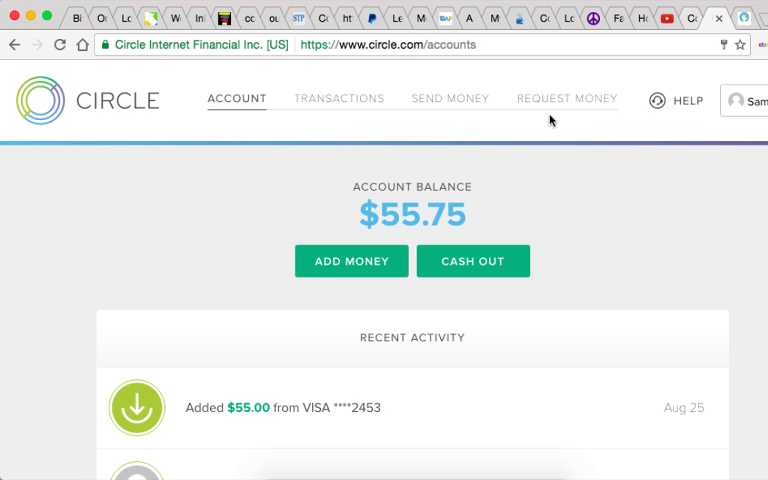
{"action": "left_click", "coordinate": [450, 98]}
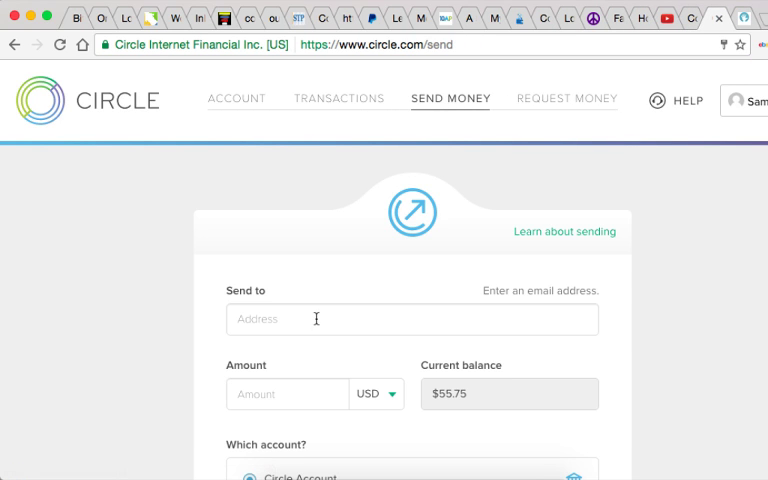
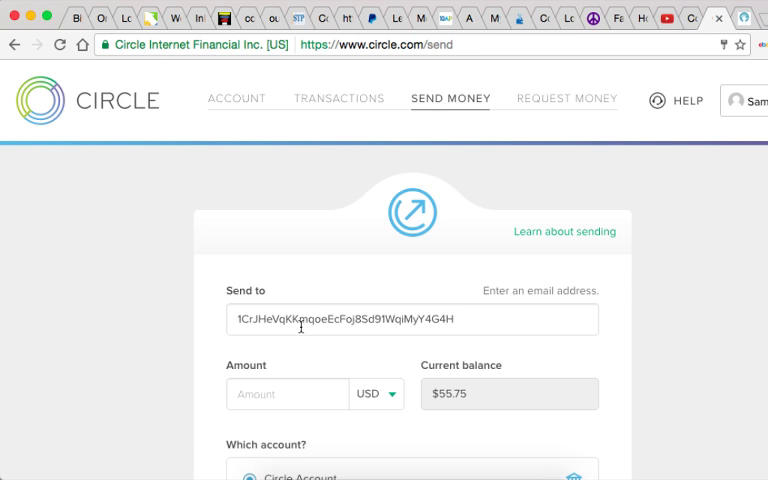
{"action": "mouse_move", "coordinate": [518, 22]}
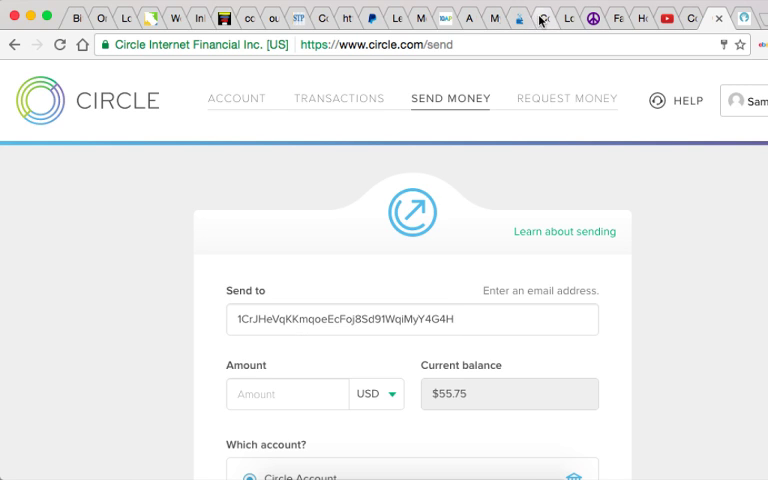
{"action": "left_click", "coordinate": [590, 18]}
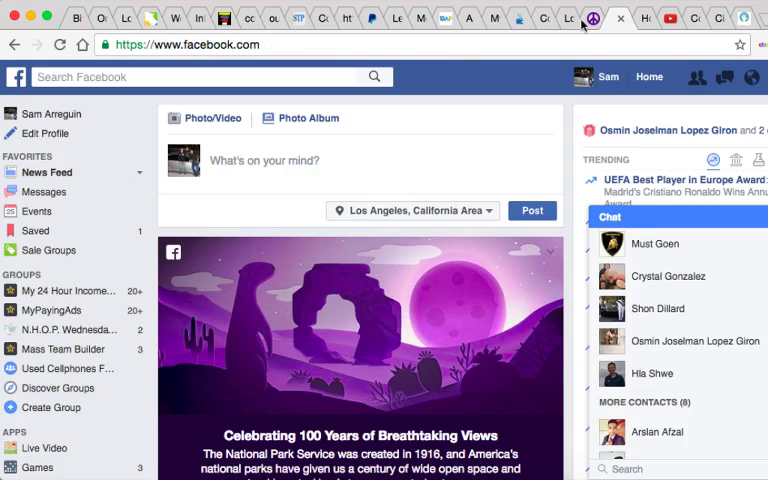
- Cycle through open Chrome tabs between the CoinPayments checkout and Circle's send form
{"action": "left_click", "coordinate": [624, 18]}
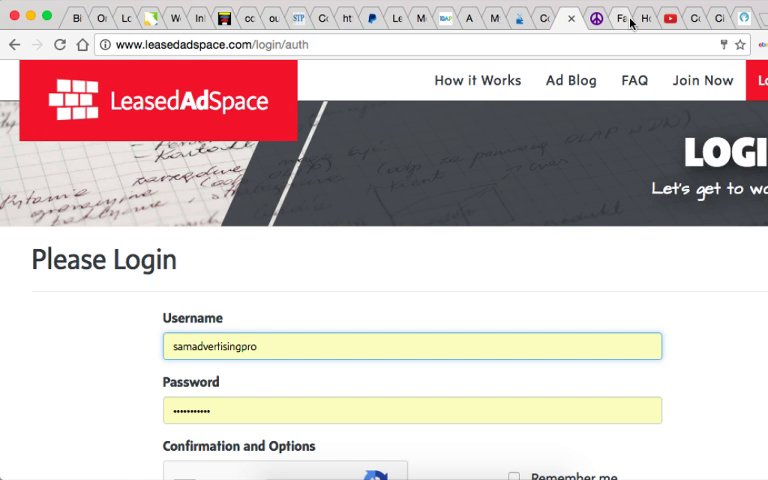
{"action": "left_click", "coordinate": [500, 18]}
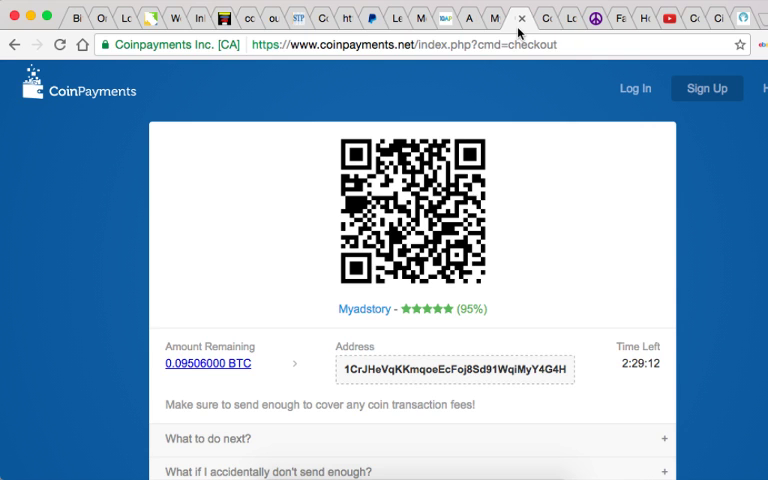
{"action": "left_click", "coordinate": [492, 16]}
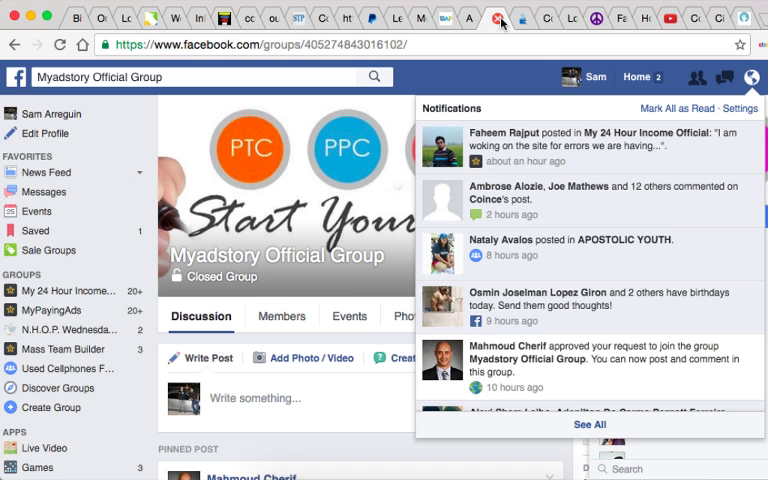
{"action": "left_click", "coordinate": [400, 18]}
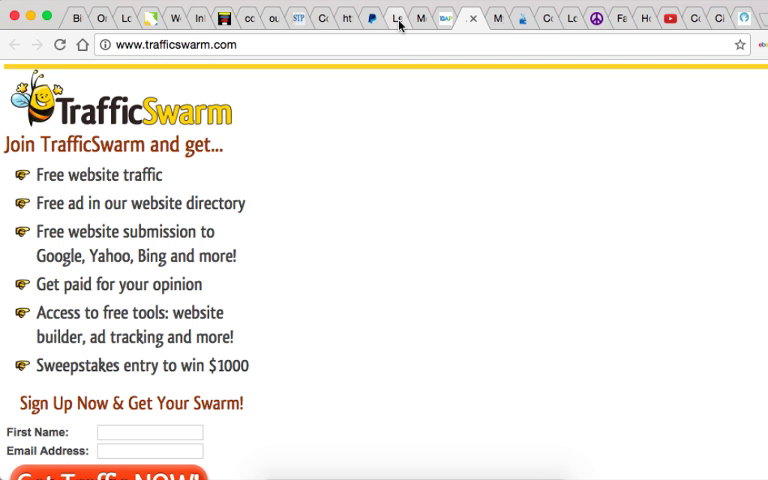
{"action": "left_click", "coordinate": [680, 18]}
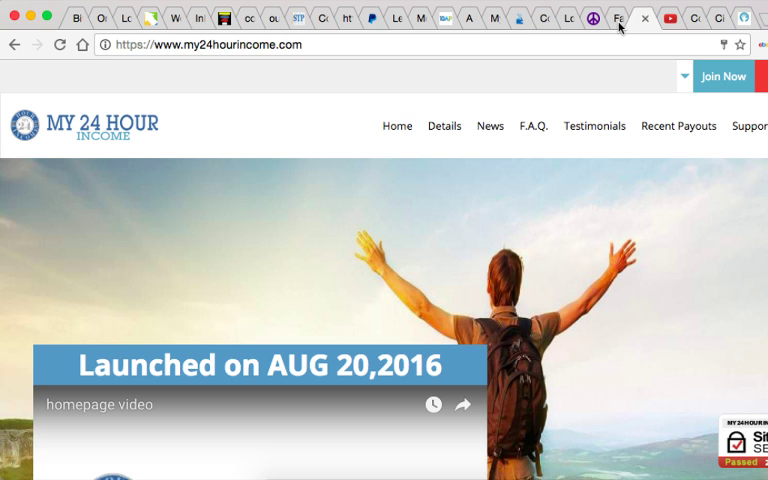
{"action": "left_click", "coordinate": [544, 18]}
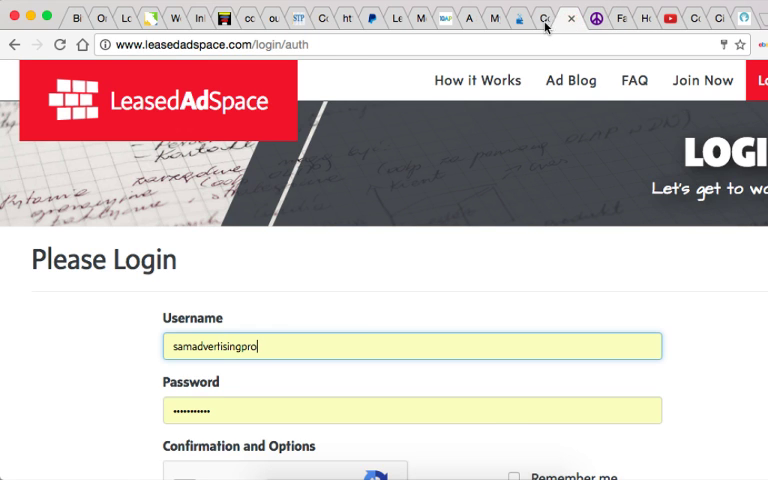
{"action": "left_click", "coordinate": [516, 18]}
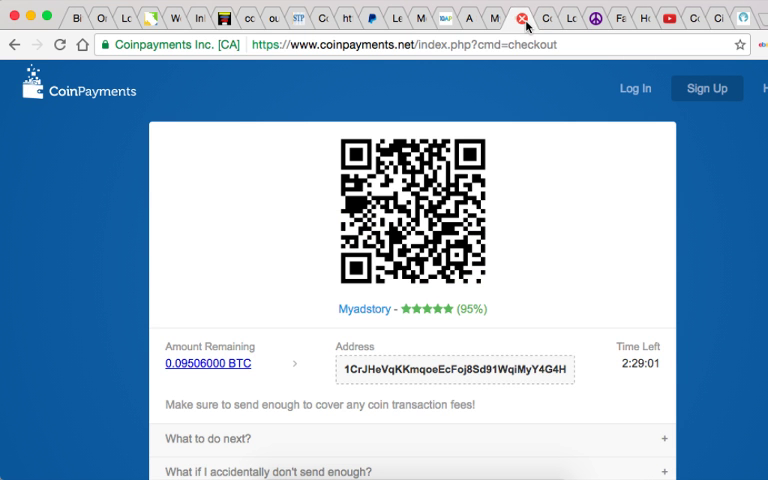
{"action": "left_click", "coordinate": [688, 18]}
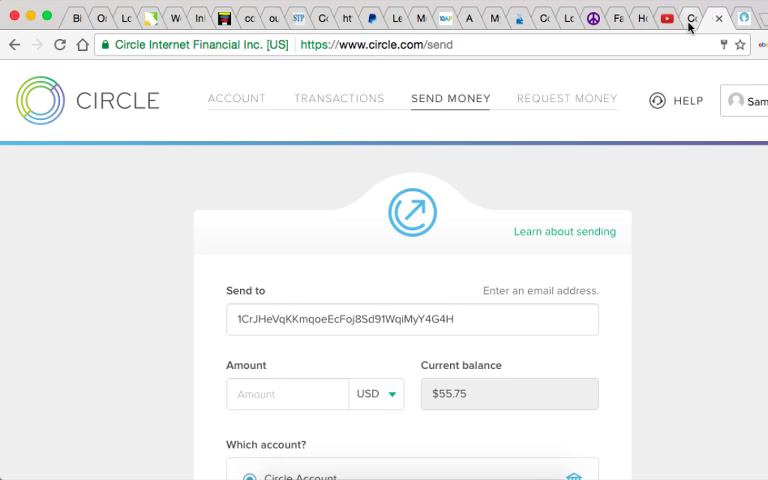
{"action": "left_click", "coordinate": [702, 16]}
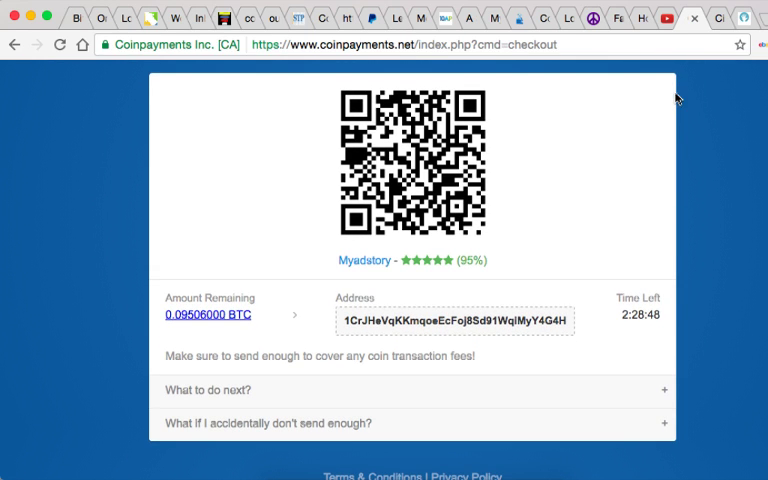
{"action": "mouse_move", "coordinate": [522, 18]}
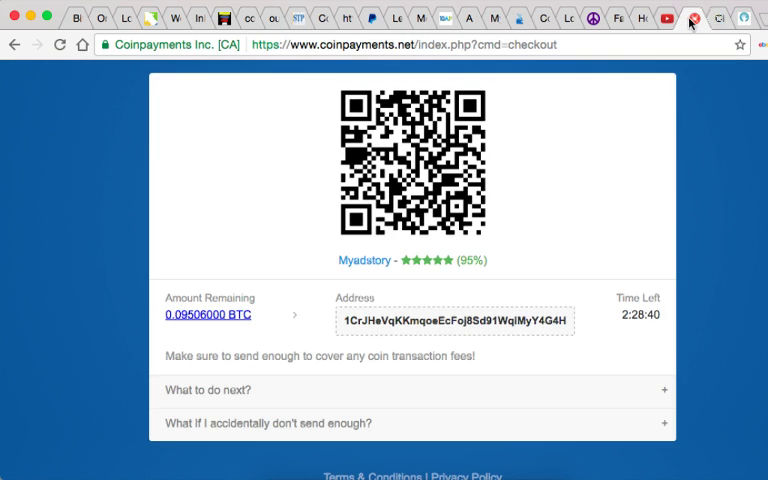
{"action": "mouse_move", "coordinate": [156, 320]}
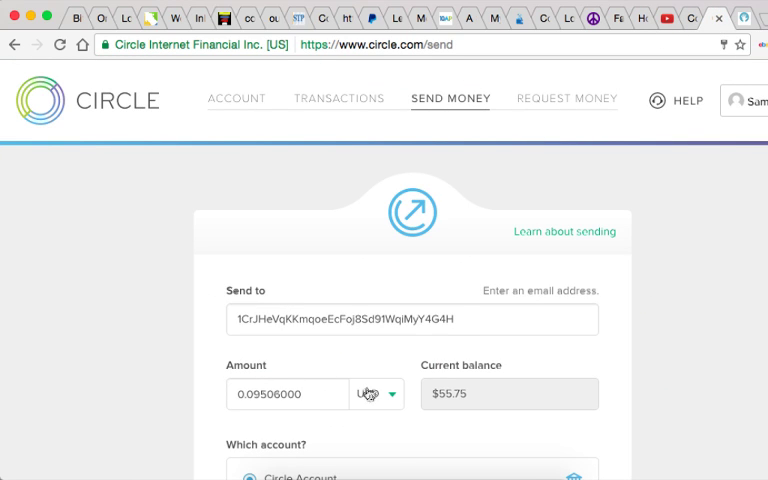
- Switch the send amount's currency from USD to BTC for the 0.09506000 amount
{"action": "left_click", "coordinate": [378, 392]}
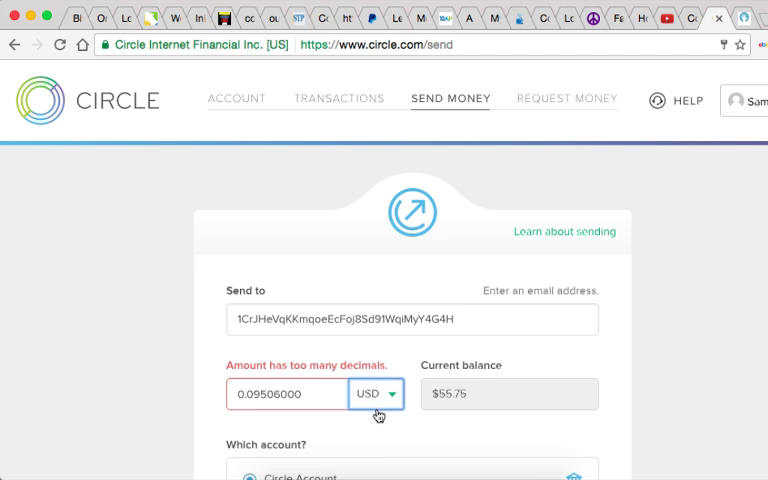
{"action": "left_click", "coordinate": [376, 392]}
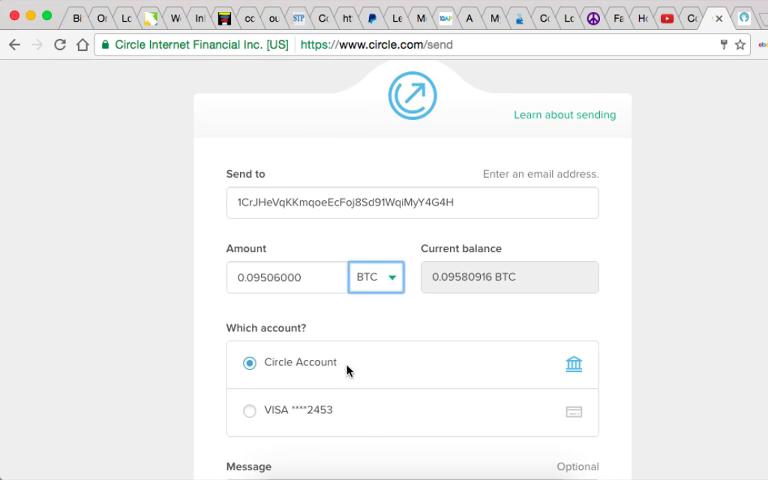
{"action": "scroll", "scroll_direction": "down", "scroll_amount": 3}
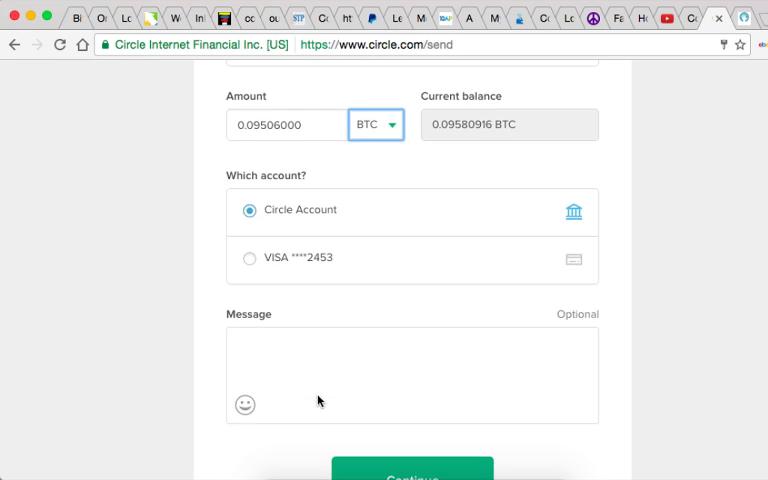
- Write the transfer message 'my ads story for adpacks and ads'
{"action": "left_click", "coordinate": [328, 338]}
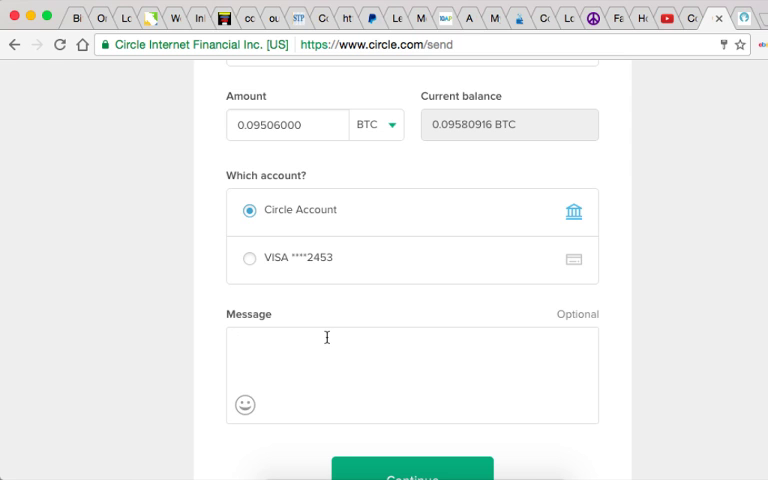
{"action": "type", "text": "my"}
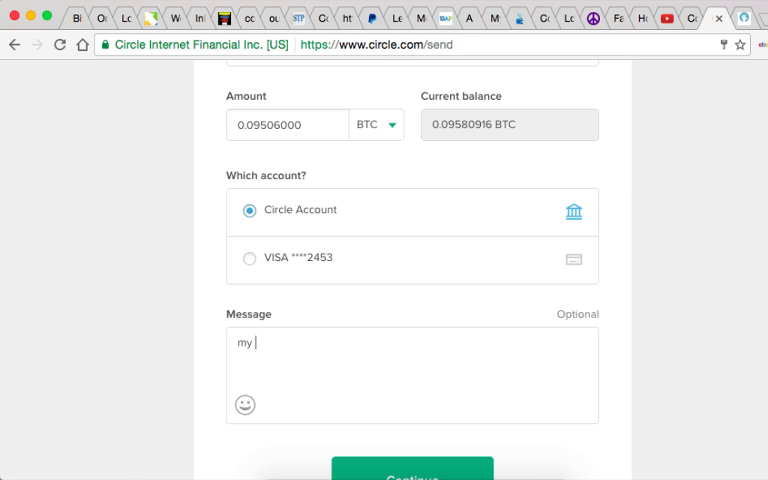
{"action": "type", "text": "ads story"}
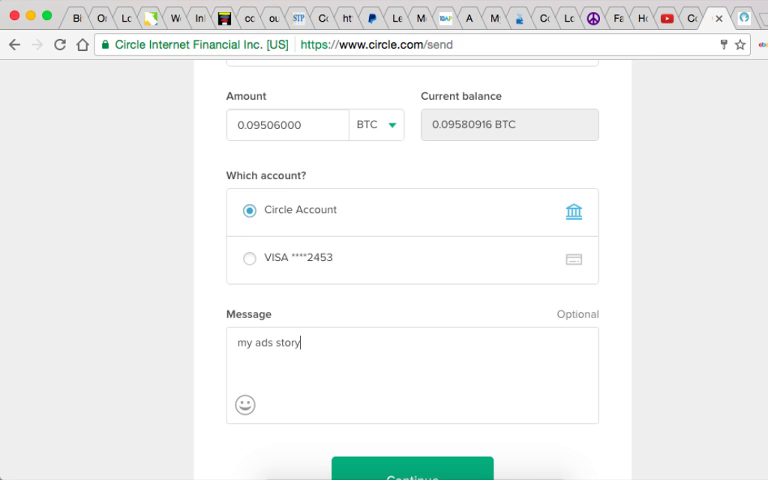
{"action": "type", "text": "fund"}
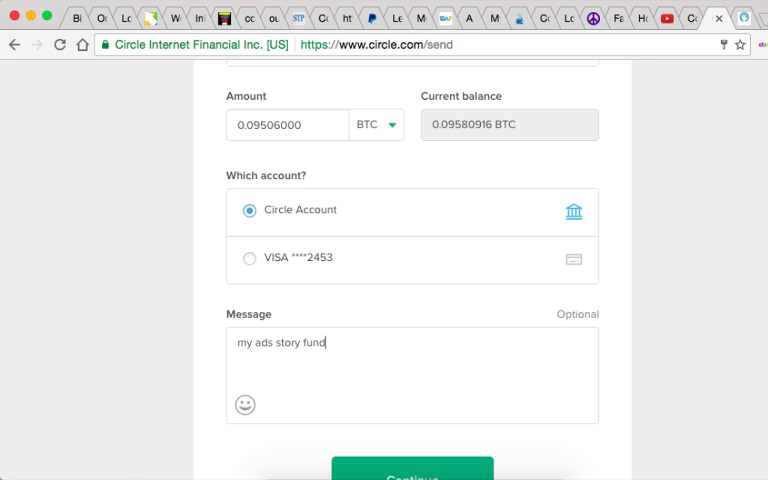
{"action": "key", "text": "Backspace"}
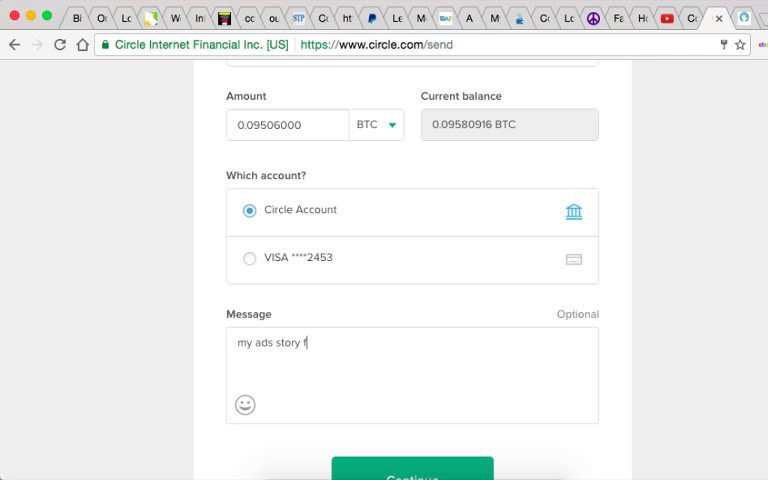
{"action": "type", "text": "or adpac"}
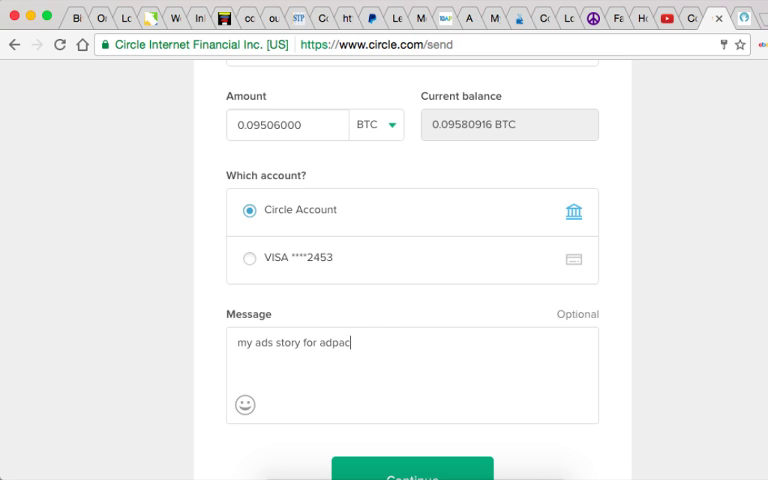
{"action": "type", "text": "ks and"}
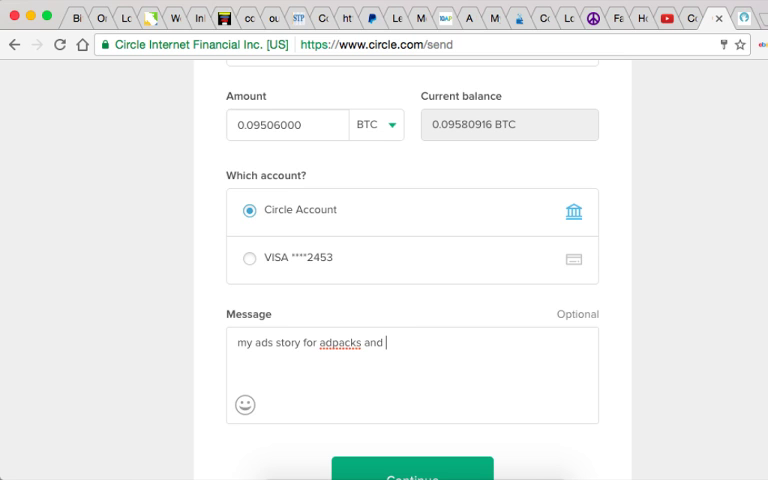
{"action": "type", "text": "ads"}
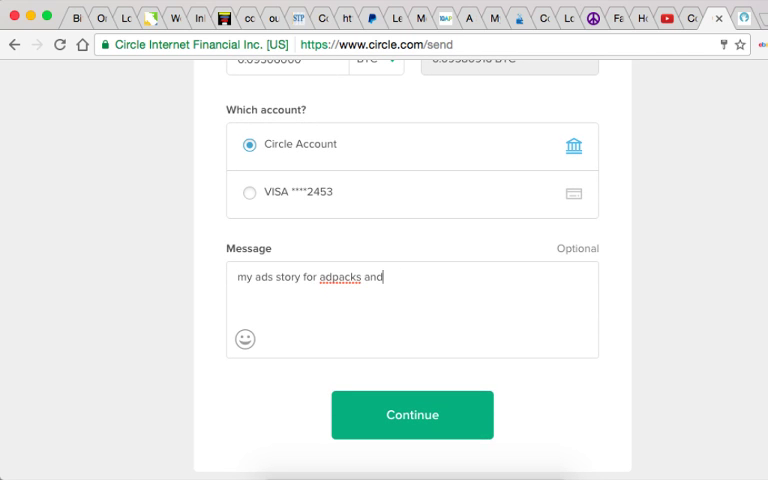
{"action": "type", "text": "ads"}
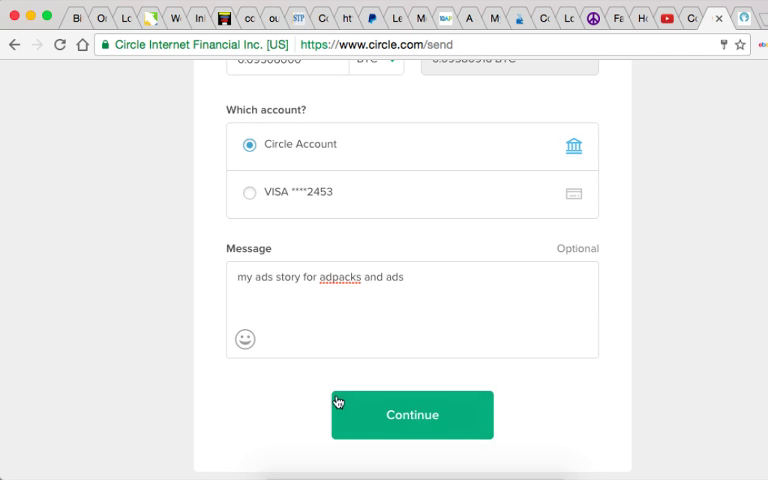
- Continue to Circle's confirm step requesting a verification code, then show the CoinPayments checkout
{"action": "left_click", "coordinate": [412, 414]}
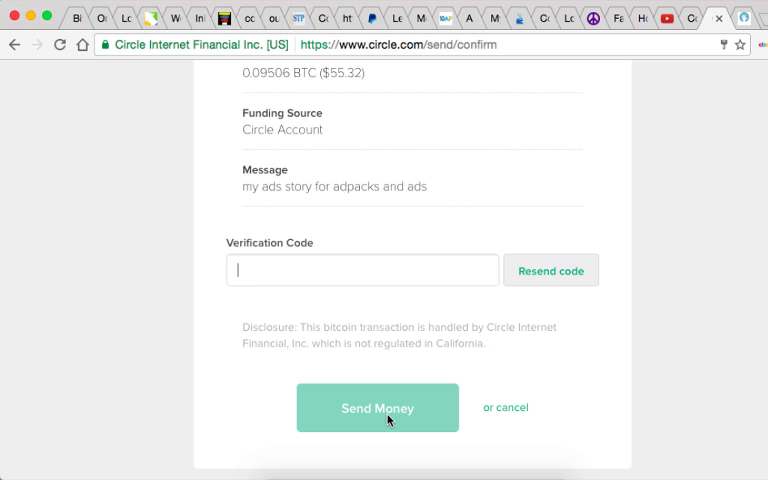
{"action": "scroll", "scroll_direction": "up", "scroll_amount": 3}
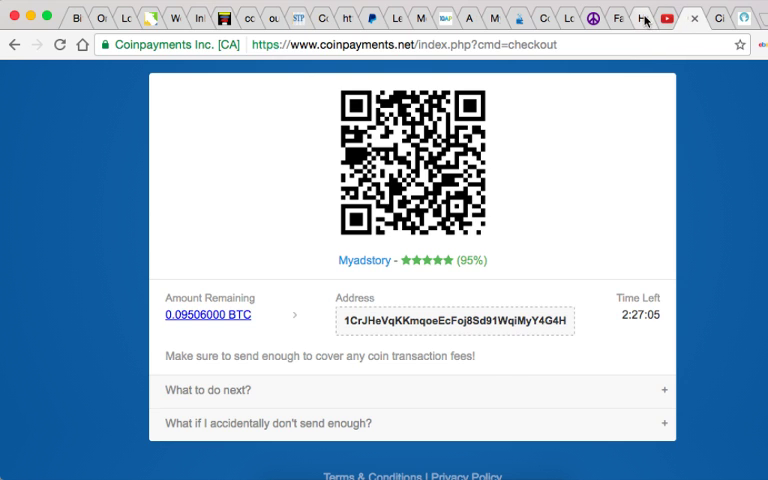
- Resend the Circle phone verification pin for the transfer, then switch to Facebook
{"action": "left_click", "coordinate": [662, 18]}
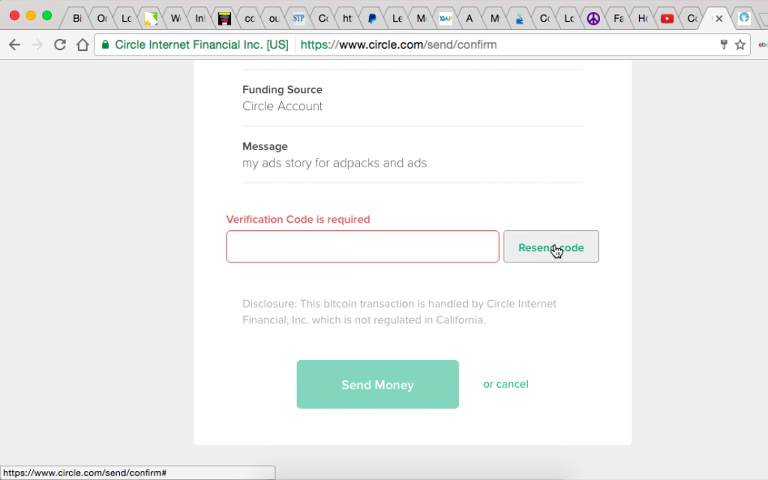
{"action": "left_click", "coordinate": [552, 246]}
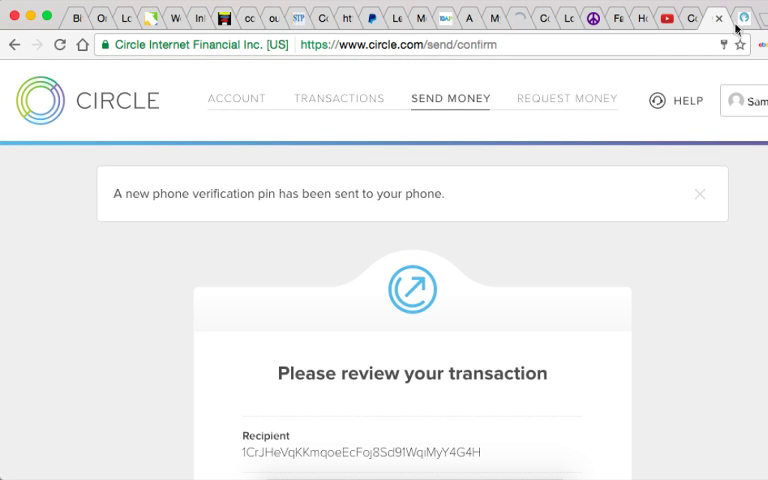
{"action": "left_click", "coordinate": [592, 18]}
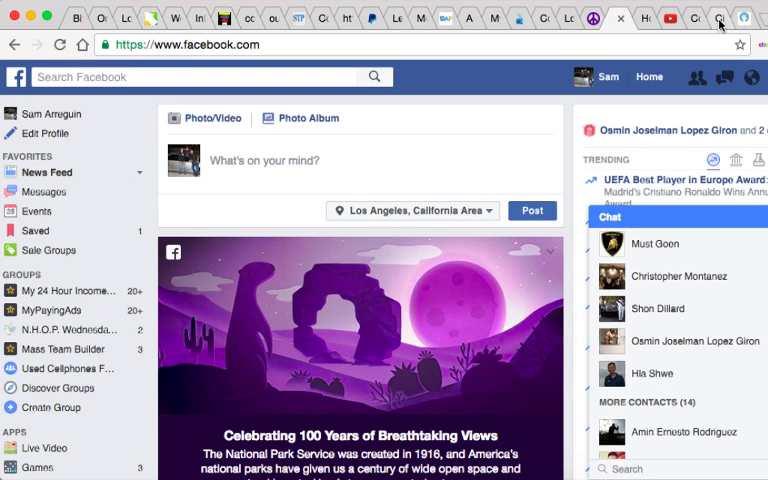
{"action": "left_click", "coordinate": [718, 18]}
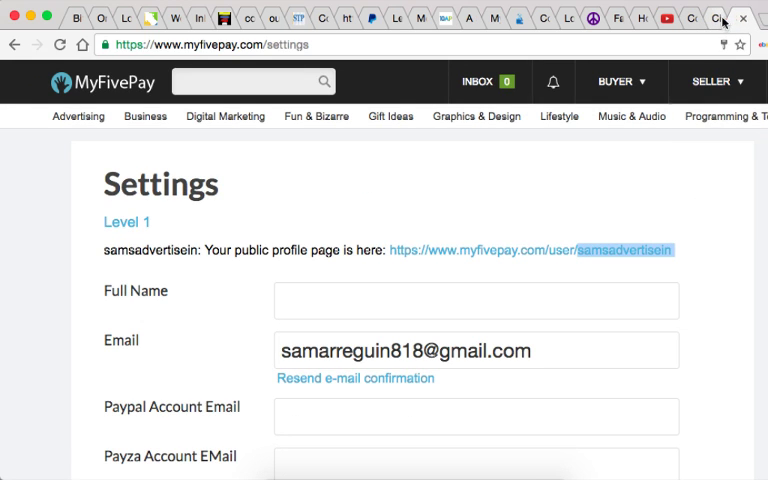
{"action": "left_click", "coordinate": [714, 80]}
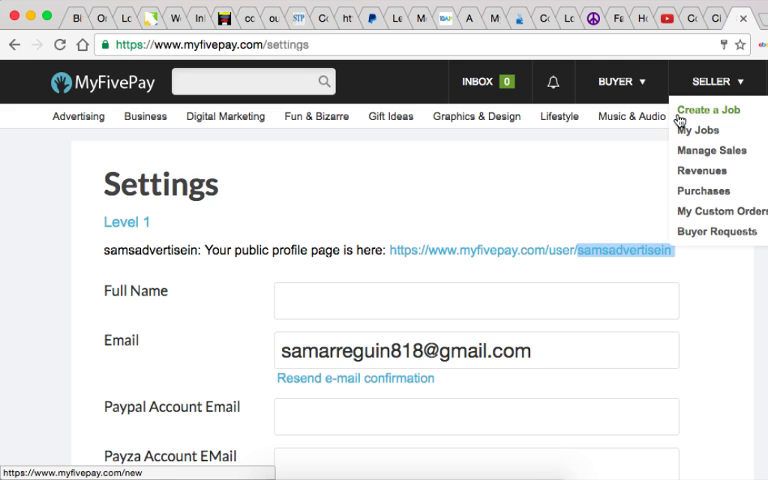
{"action": "left_click", "coordinate": [688, 18]}
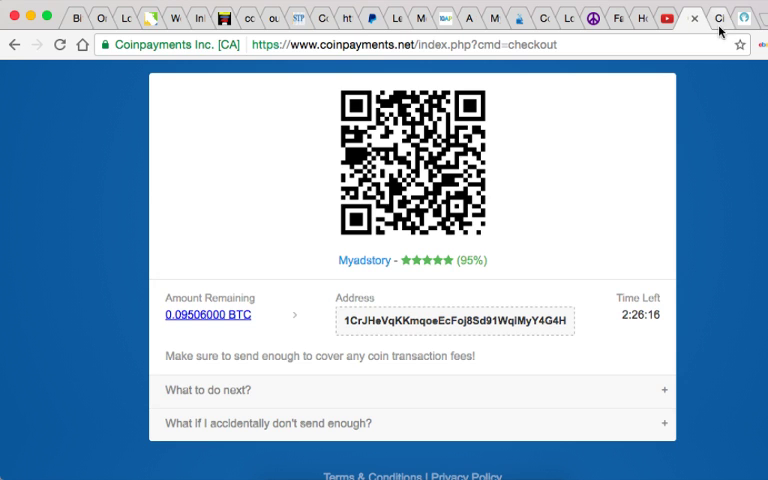
{"action": "mouse_move", "coordinate": [718, 18]}
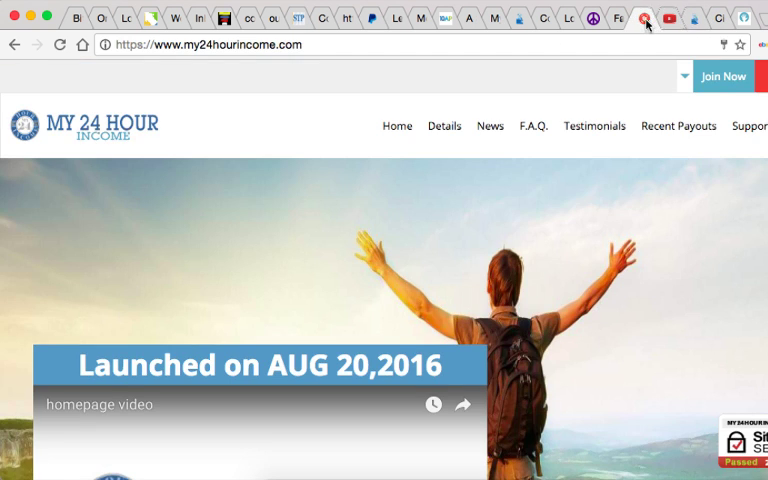
{"action": "left_click", "coordinate": [618, 18]}
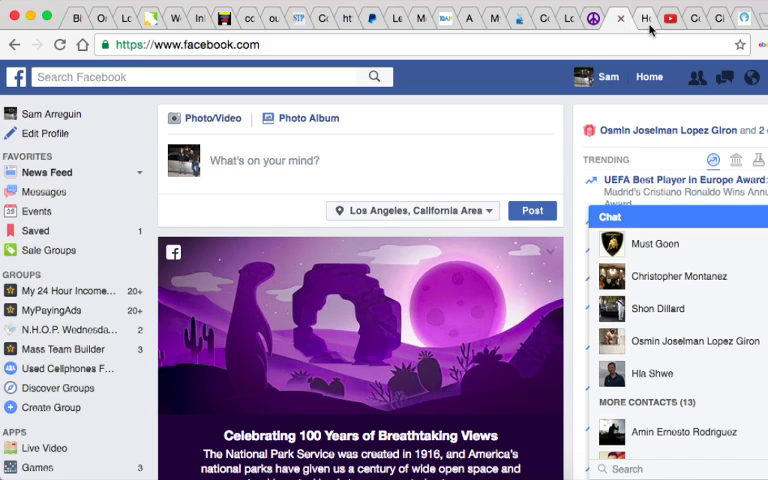
- Read through the pinned MyAdStory Promotion post's bitcoin deposit bonus steps in the Facebook group
{"action": "left_click", "coordinate": [544, 18]}
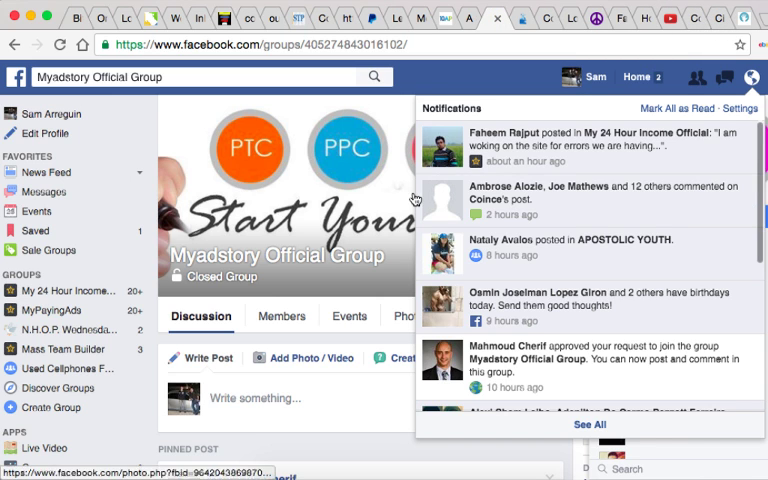
{"action": "mouse_move", "coordinate": [344, 216]}
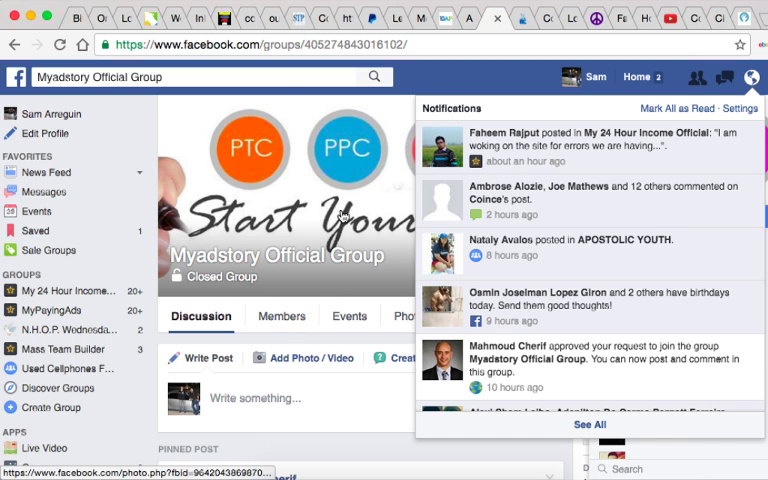
{"action": "scroll", "scroll_direction": "down", "scroll_amount": 3}
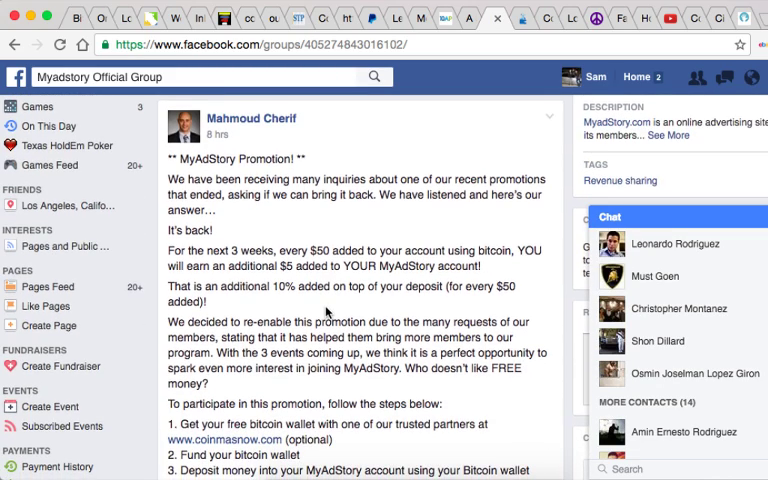
{"action": "scroll", "scroll_direction": "up", "scroll_amount": 3}
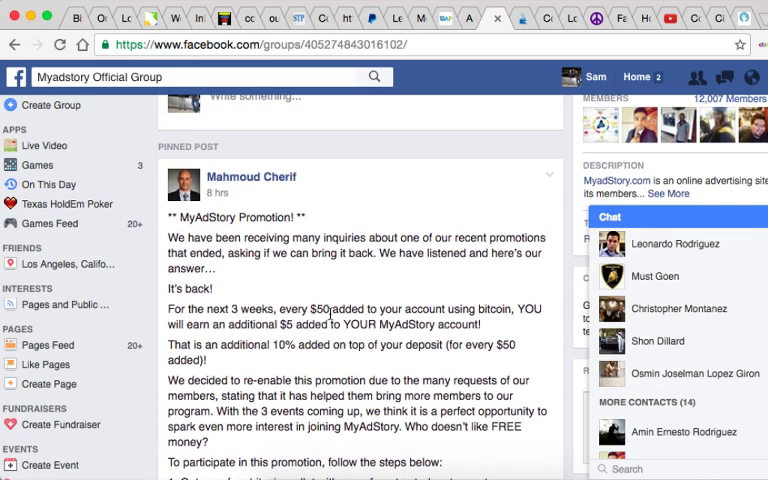
{"action": "scroll", "scroll_direction": "down", "scroll_amount": 3}
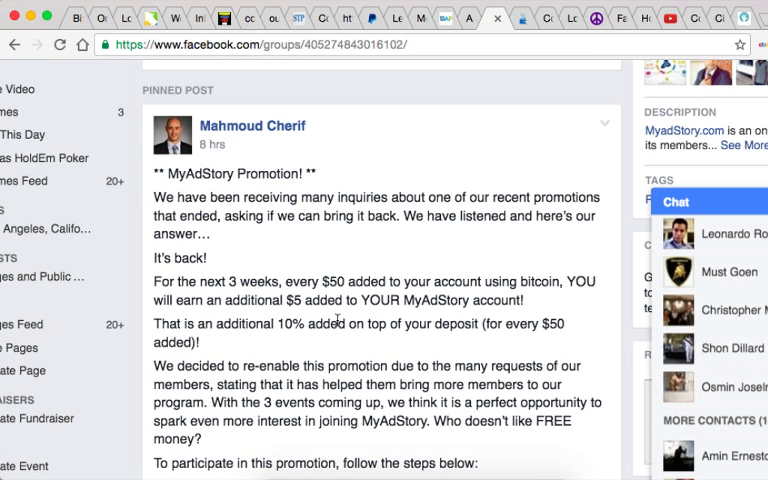
{"action": "scroll", "scroll_direction": "down", "scroll_amount": 3}
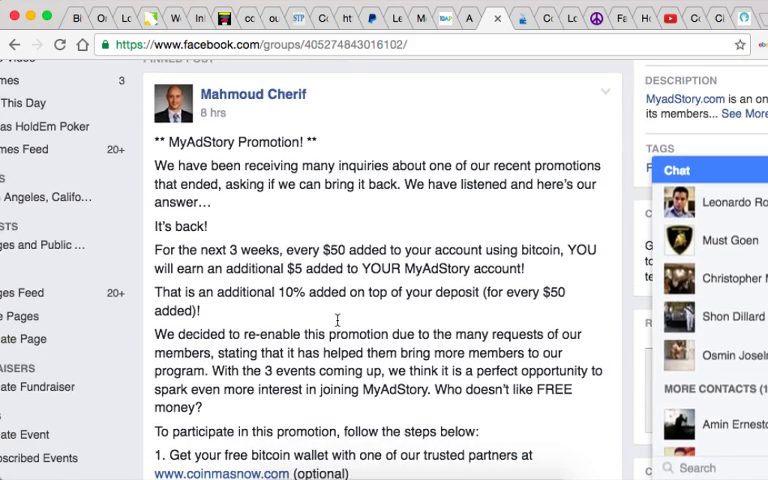
{"action": "scroll", "scroll_direction": "down", "scroll_amount": 3}
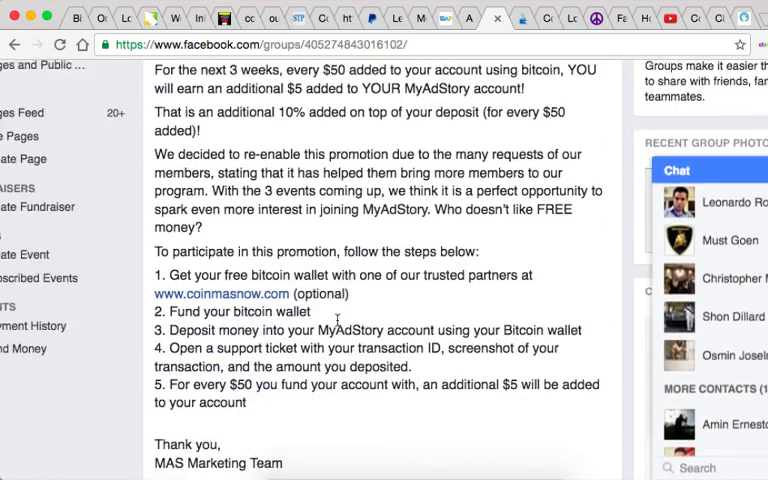
{"action": "scroll", "scroll_direction": "up", "scroll_amount": 3}
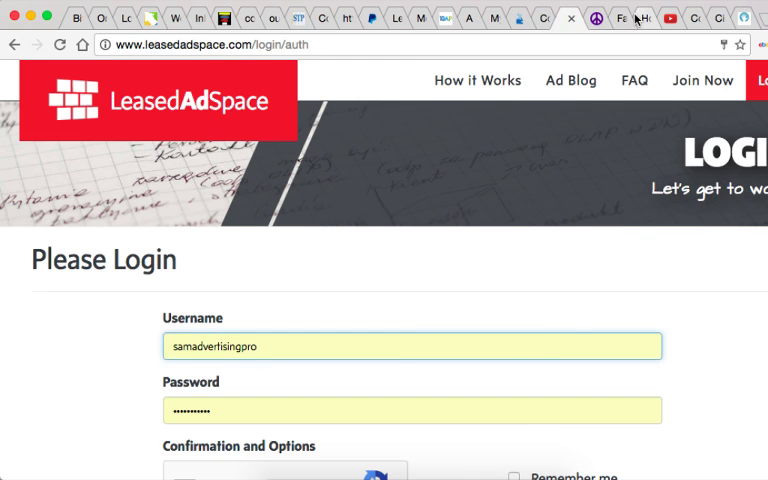
- Return to Circle's 'Please review your transaction' page and bring the Verification Code box into view
{"action": "left_click", "coordinate": [714, 16]}
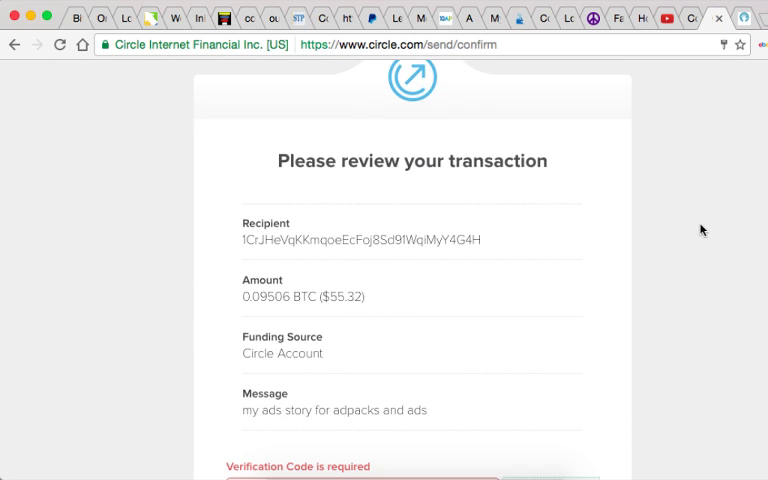
{"action": "scroll", "scroll_direction": "down", "scroll_amount": 3}
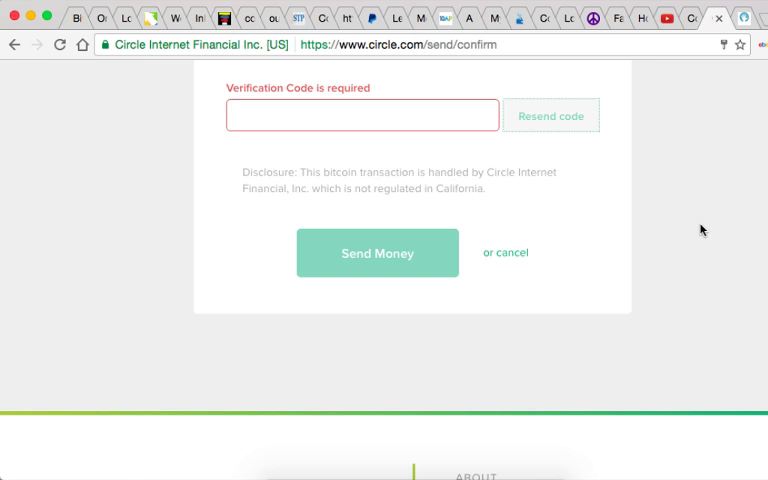
{"action": "mouse_move", "coordinate": [650, 212]}
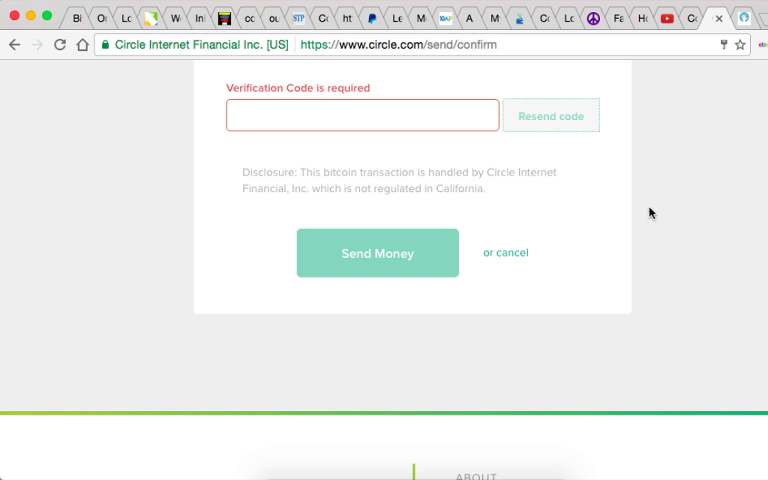
{"action": "left_click", "coordinate": [362, 116]}
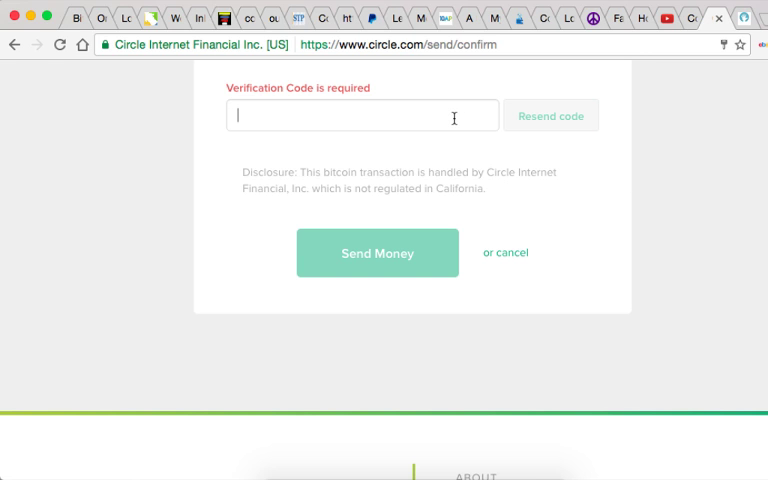
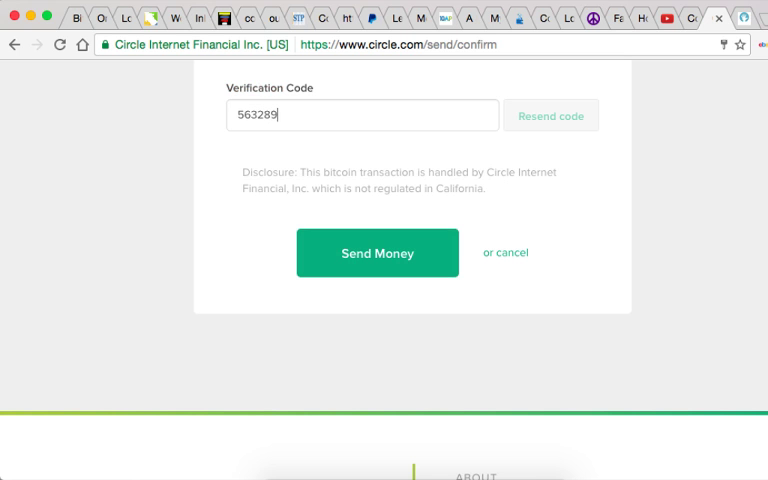
{"action": "left_click", "coordinate": [376, 252]}
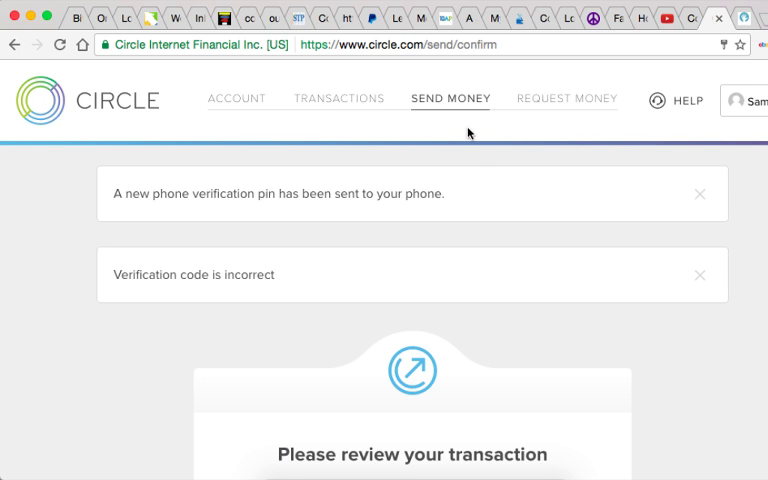
- Review Circle's incorrect-code error notices on the transaction page
{"action": "scroll", "scroll_direction": "down", "scroll_amount": 3}
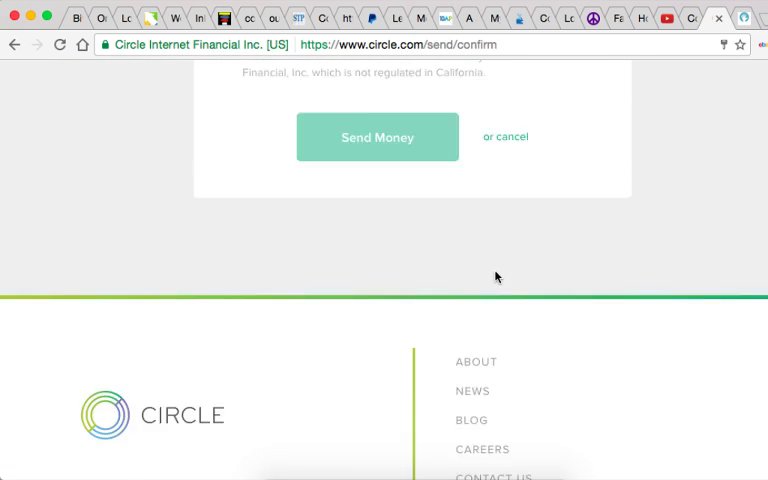
{"action": "scroll", "scroll_direction": "up", "scroll_amount": 3}
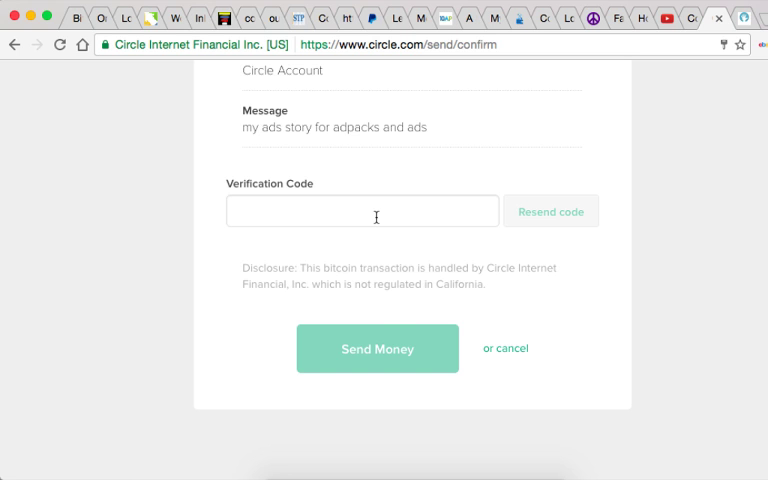
{"action": "scroll", "scroll_direction": "up", "scroll_amount": 3}
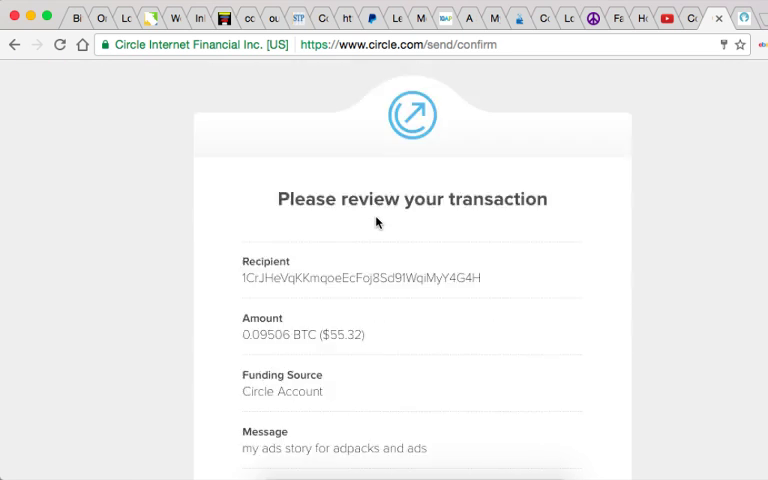
{"action": "scroll", "scroll_direction": "down", "scroll_amount": 3}
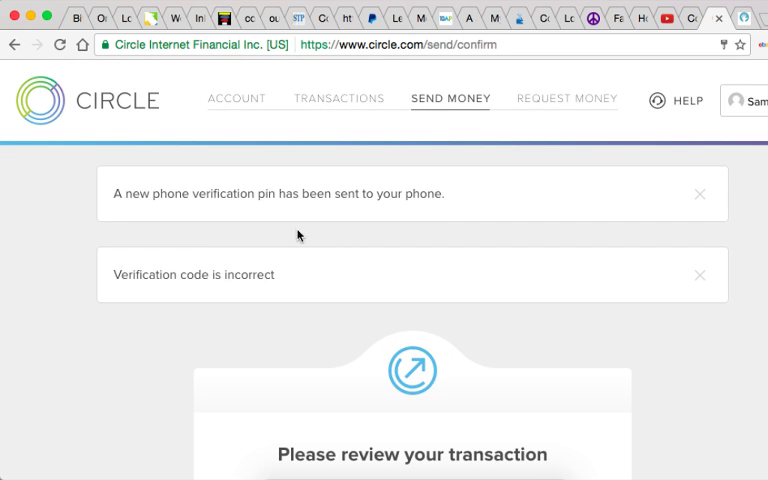
{"action": "scroll", "scroll_direction": "down", "scroll_amount": 3}
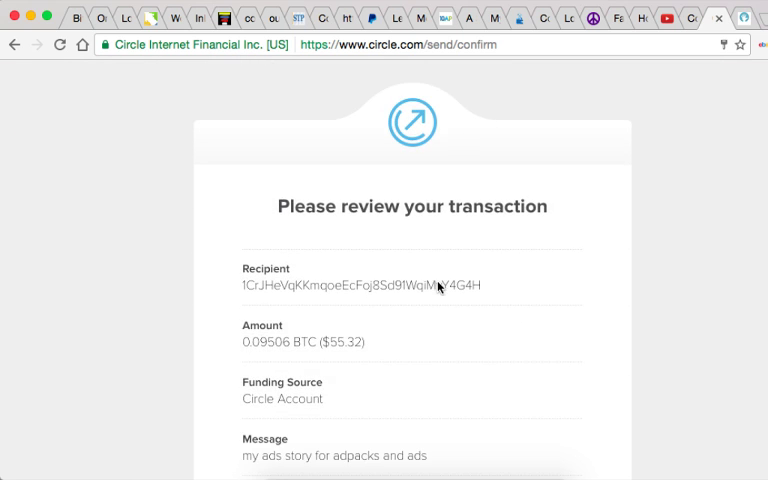
{"action": "scroll", "scroll_direction": "down", "scroll_amount": 3}
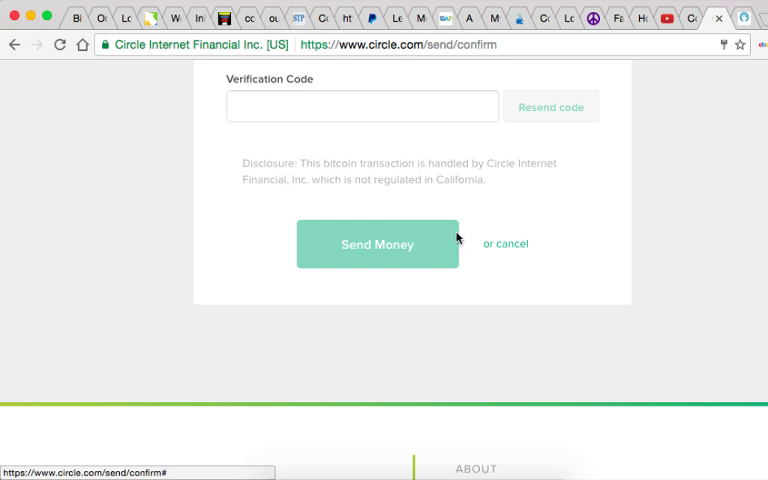
- Retry Send Money without a code and request a new verification pin via 'Resend code' twice
{"action": "left_click", "coordinate": [376, 244]}
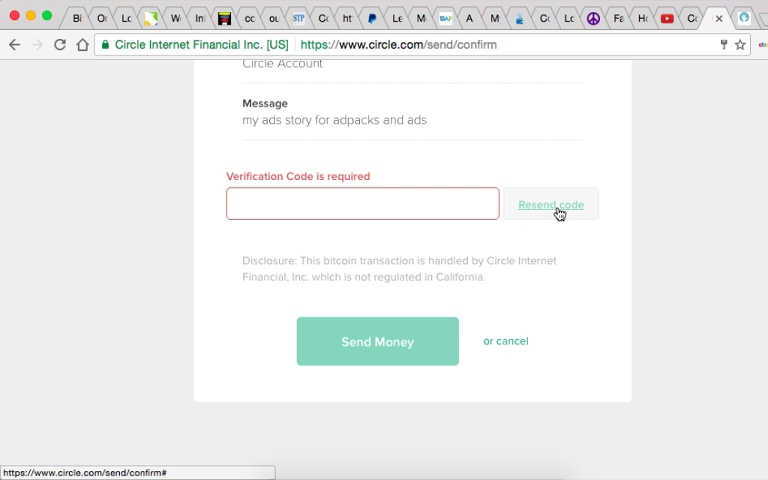
{"action": "left_click", "coordinate": [552, 204]}
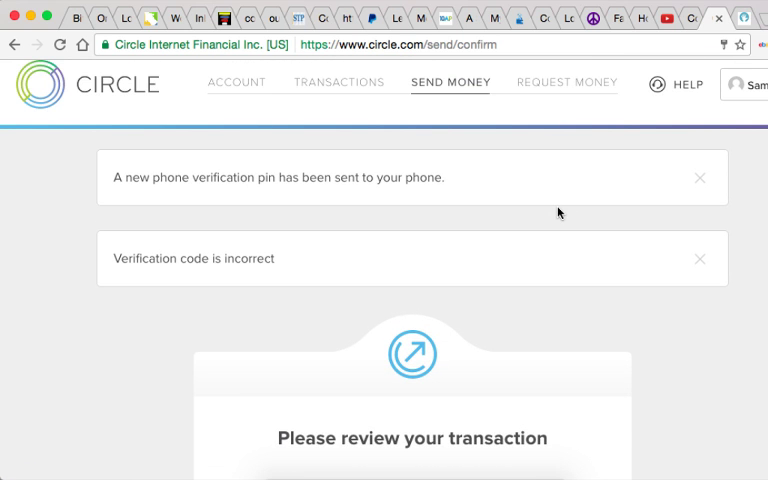
{"action": "scroll", "scroll_direction": "down", "scroll_amount": 3}
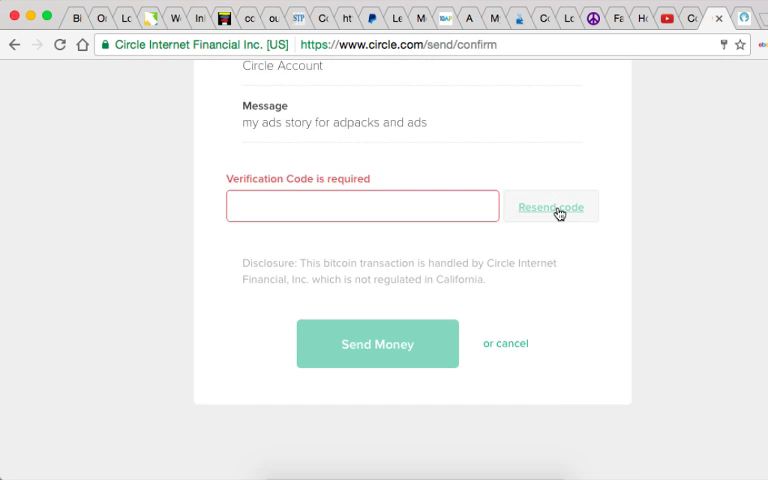
{"action": "left_click", "coordinate": [552, 206]}
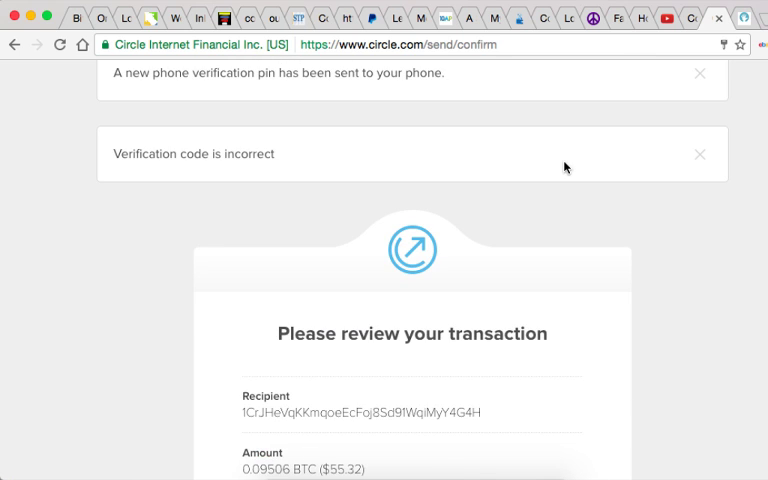
- Check the notifications confirming another phone verification pin was sent
{"action": "scroll", "scroll_direction": "up", "scroll_amount": 3}
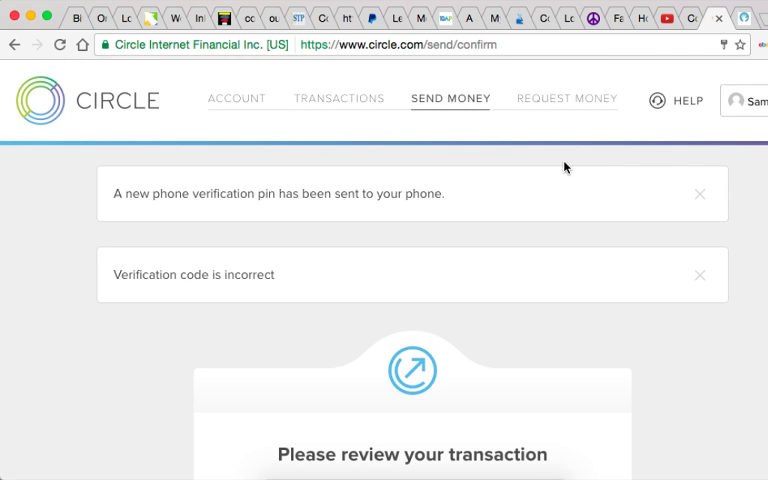
{"action": "scroll", "scroll_direction": "up", "scroll_amount": 3}
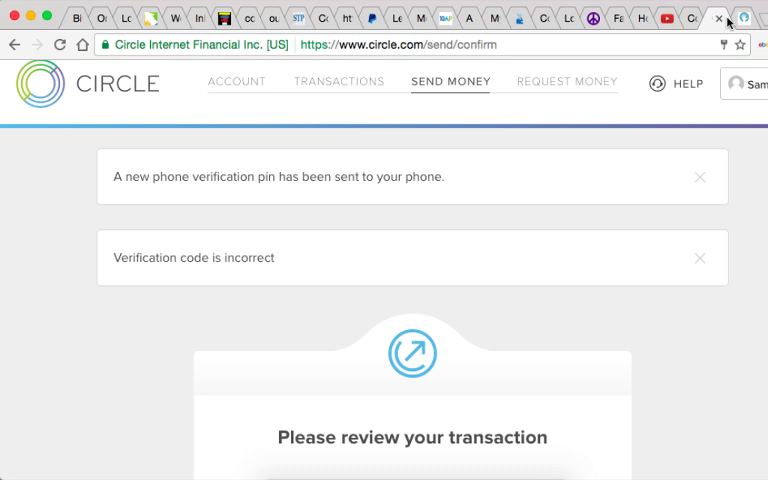
{"action": "left_click", "coordinate": [664, 18]}
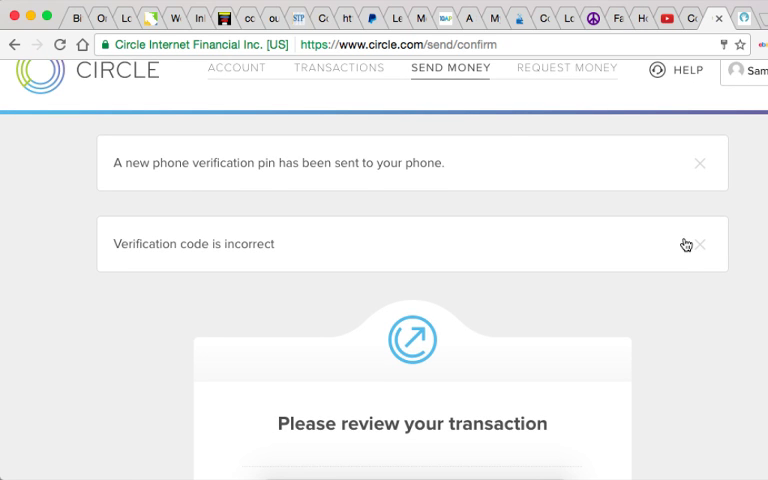
{"action": "scroll", "scroll_direction": "down", "scroll_amount": 3}
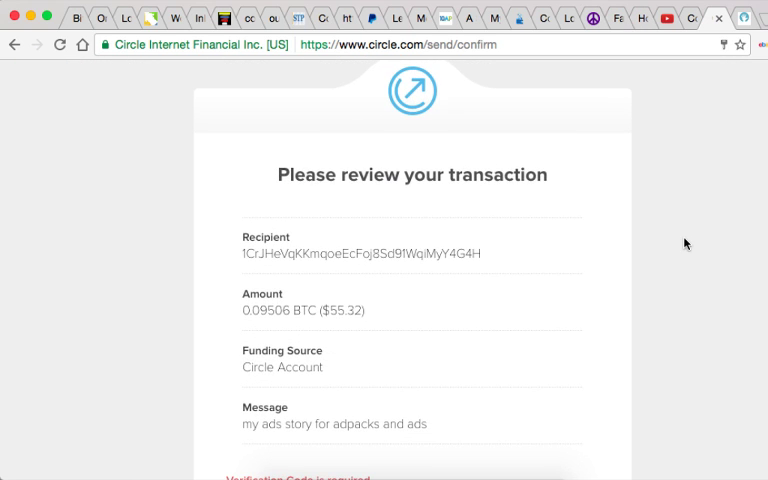